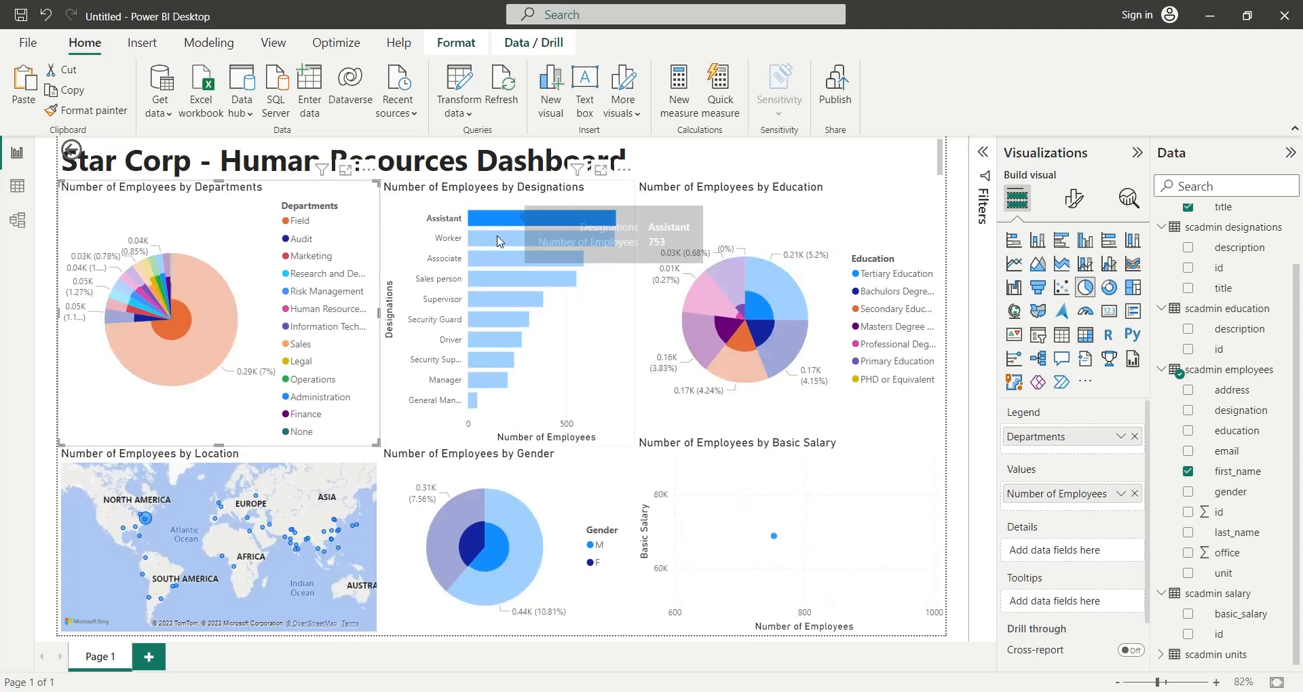
Connect to SQL Server 66.165.248.146 with the star_corp database.
{"action": "left_click", "coordinate": [495, 380]}
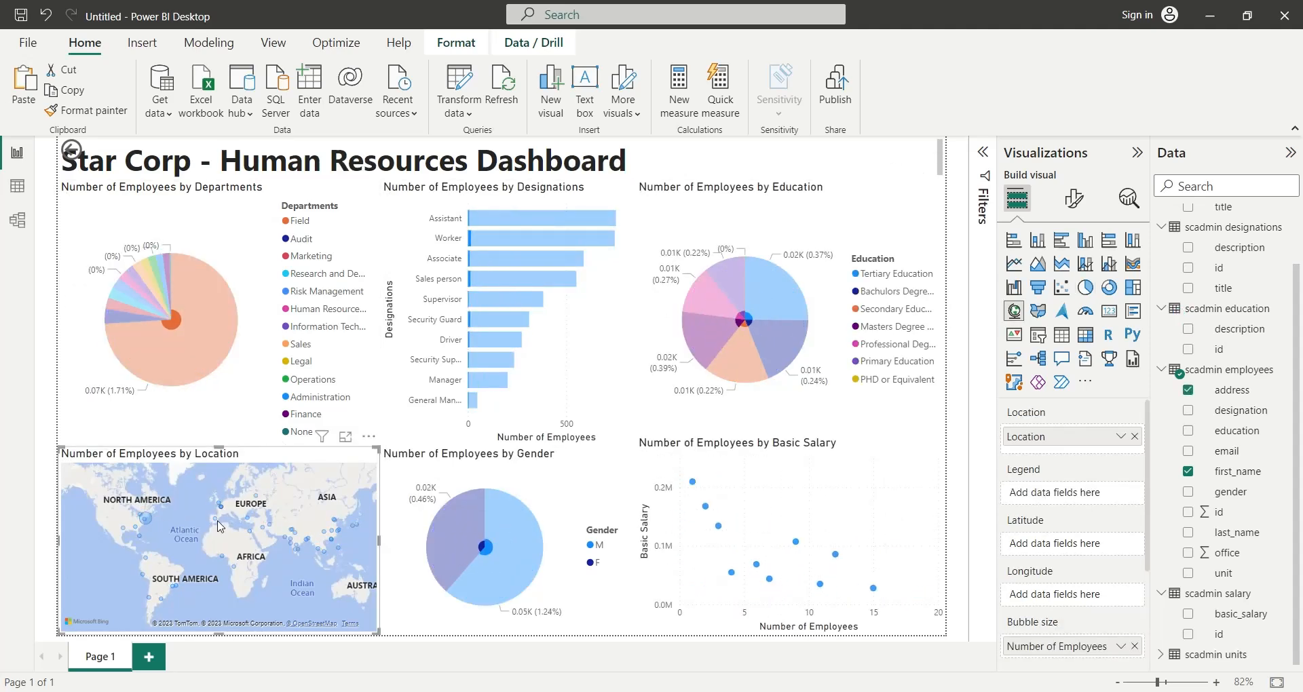
{"action": "left_click", "coordinate": [484, 546]}
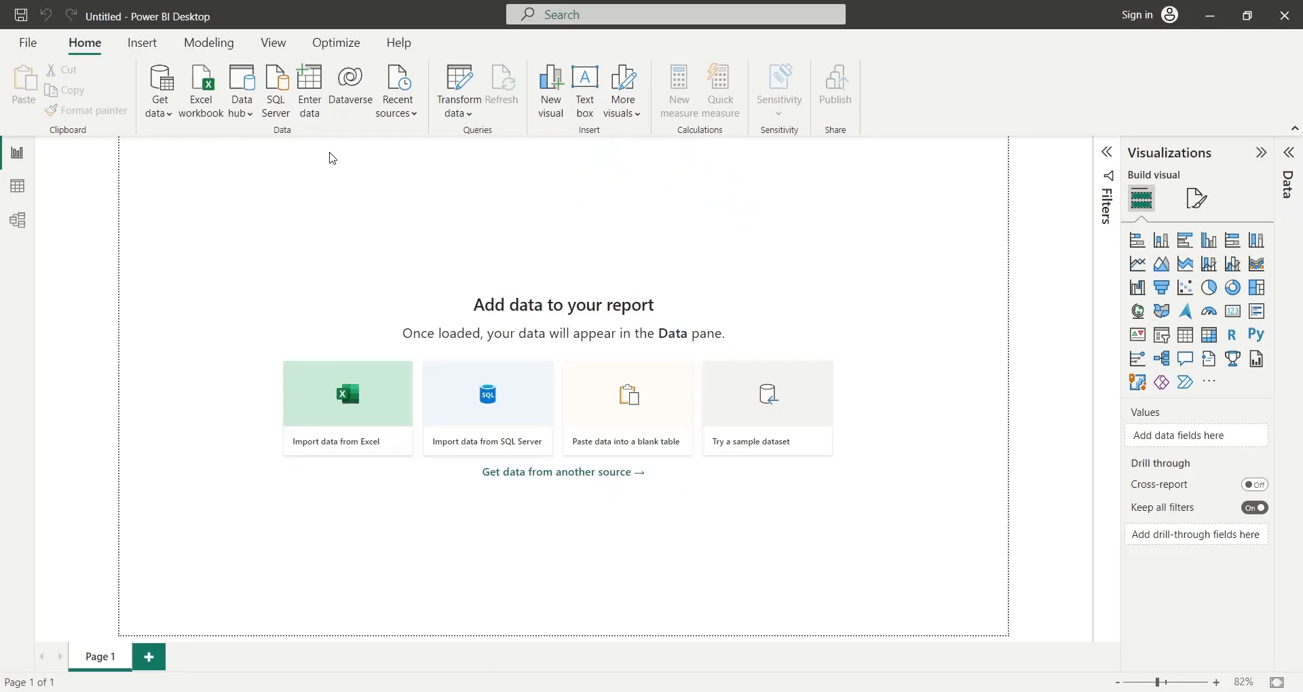
{"action": "mouse_move", "coordinate": [275, 102]}
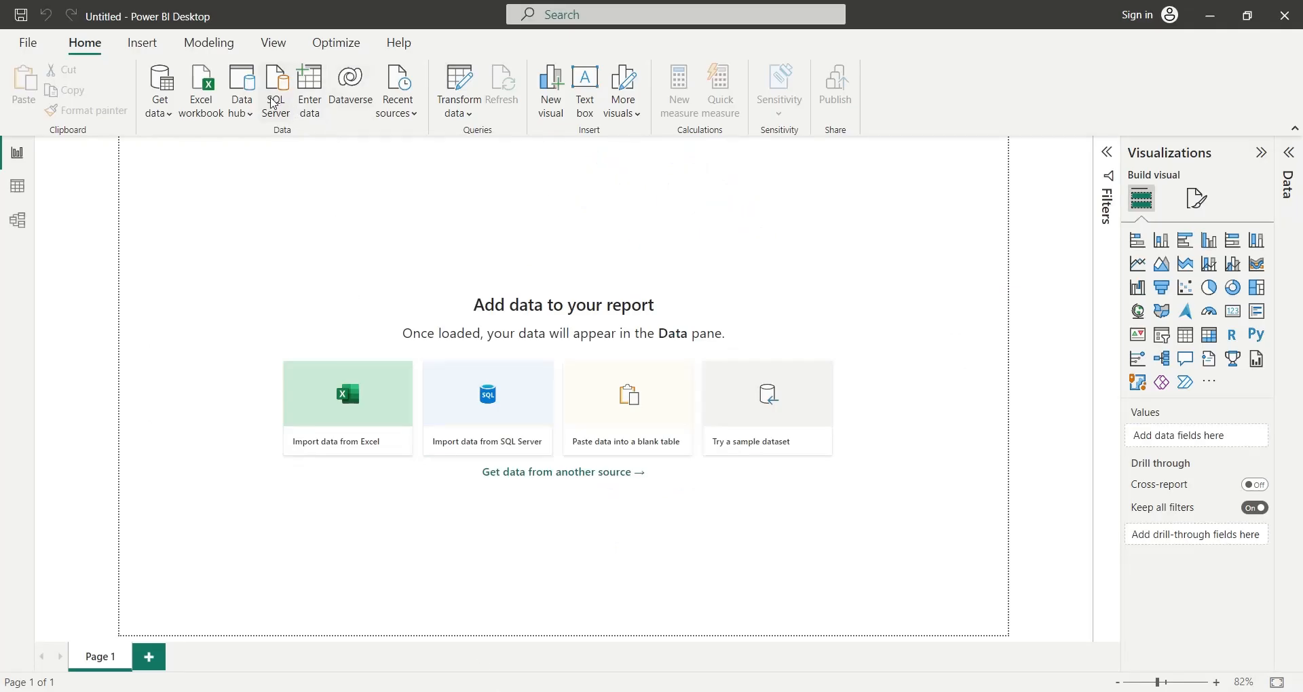
{"action": "mouse_move", "coordinate": [493, 258]}
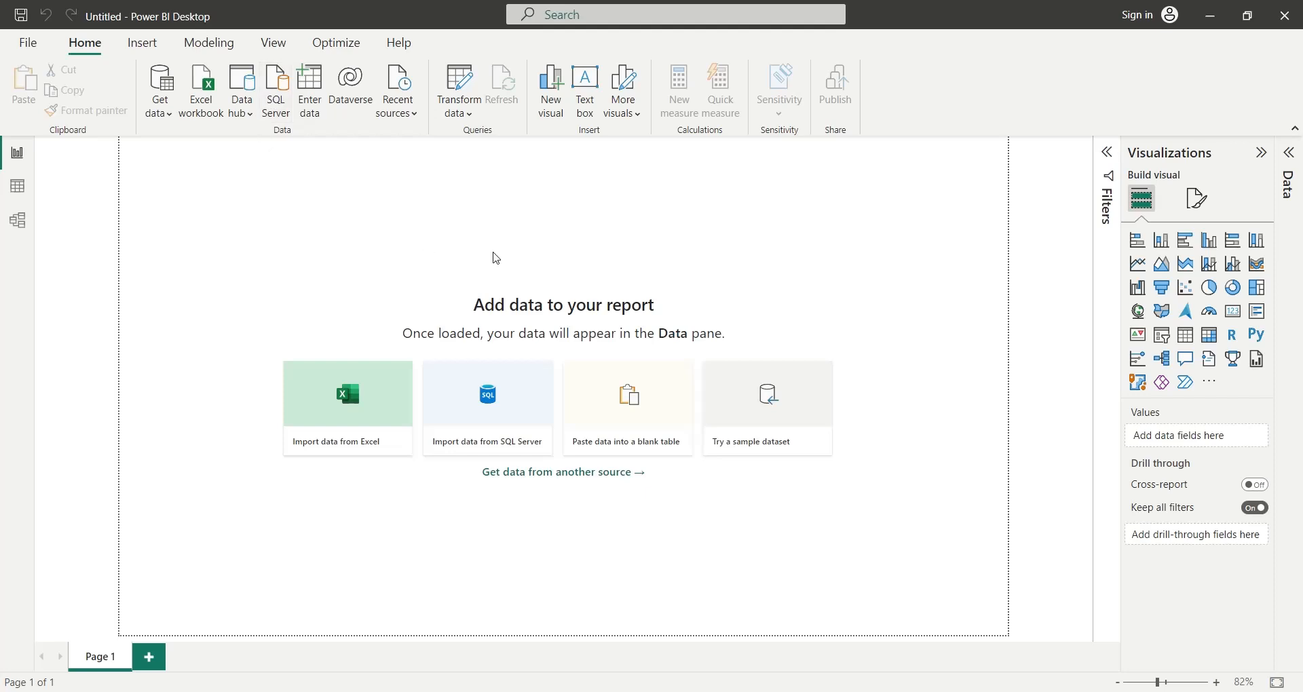
{"action": "left_click", "coordinate": [486, 407]}
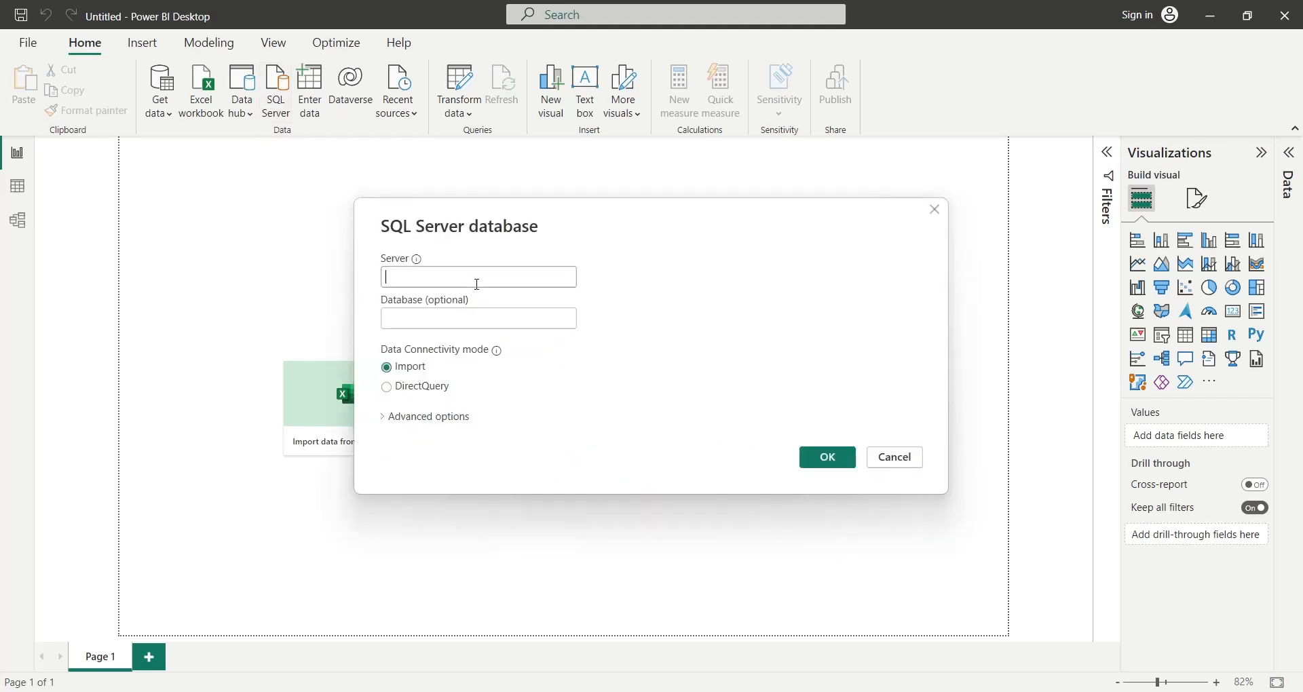
{"action": "type", "text": "66.165.248.146"}
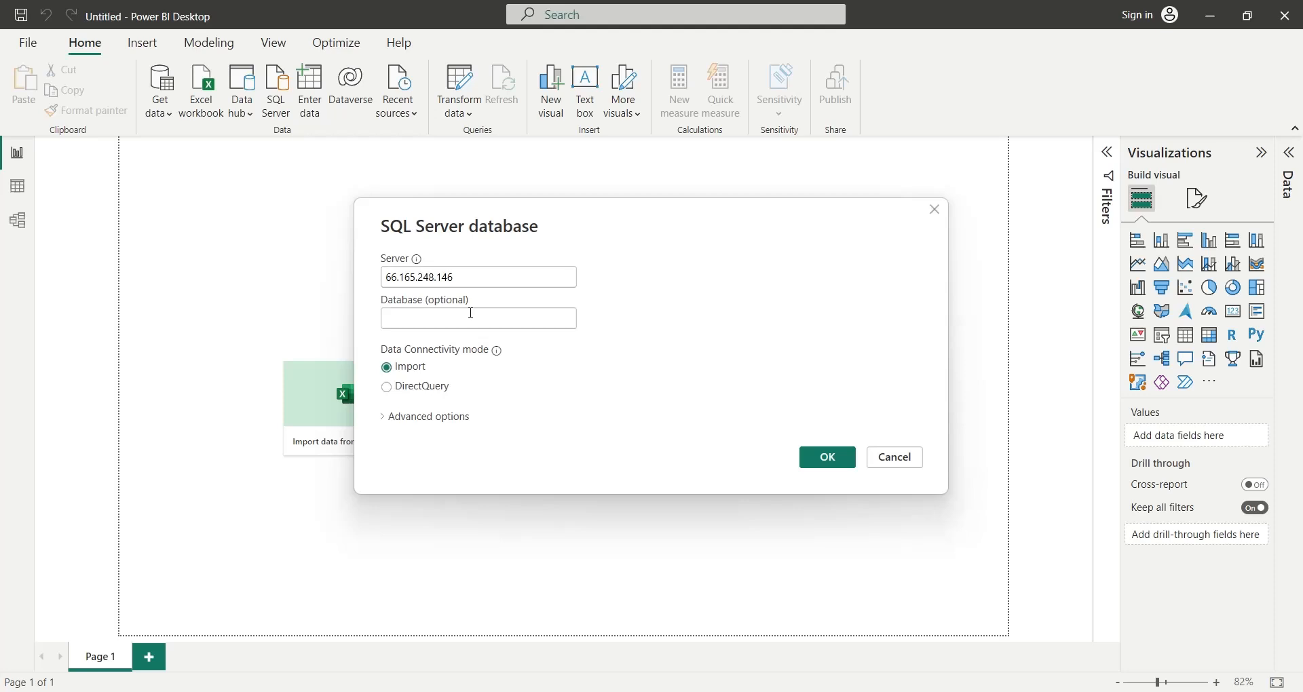
{"action": "type", "text": "star_co"}
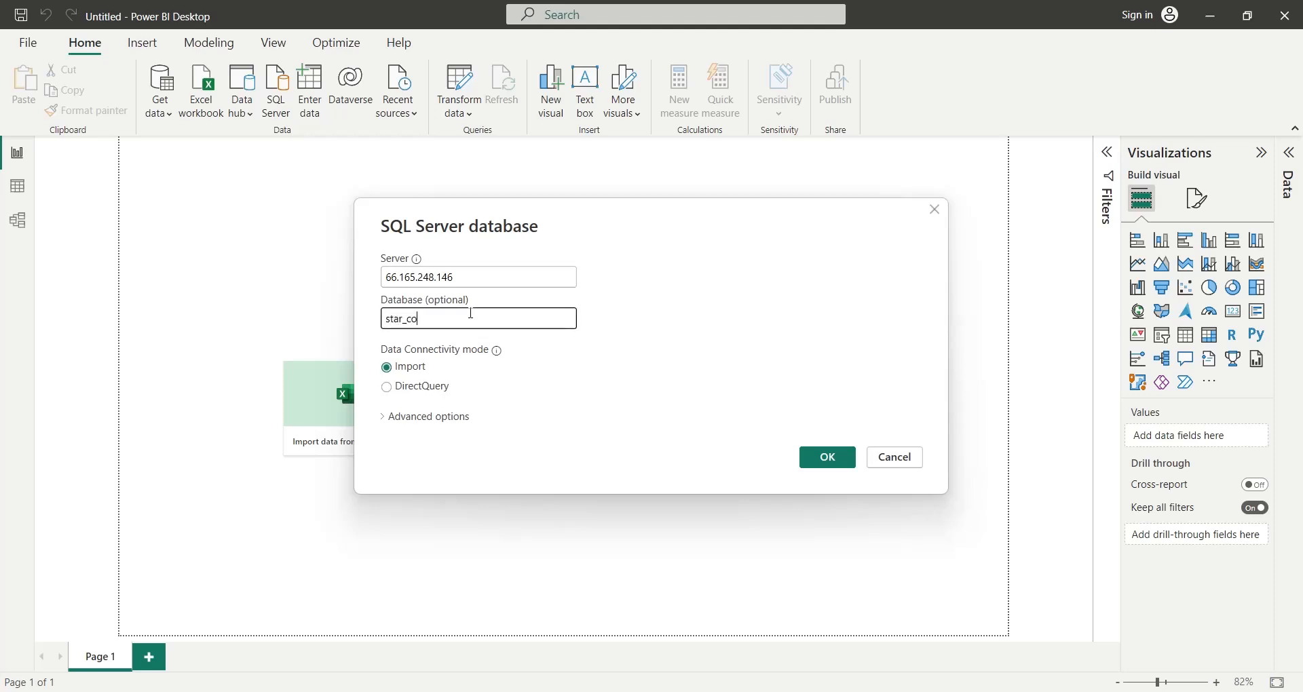
{"action": "type", "text": "rp"}
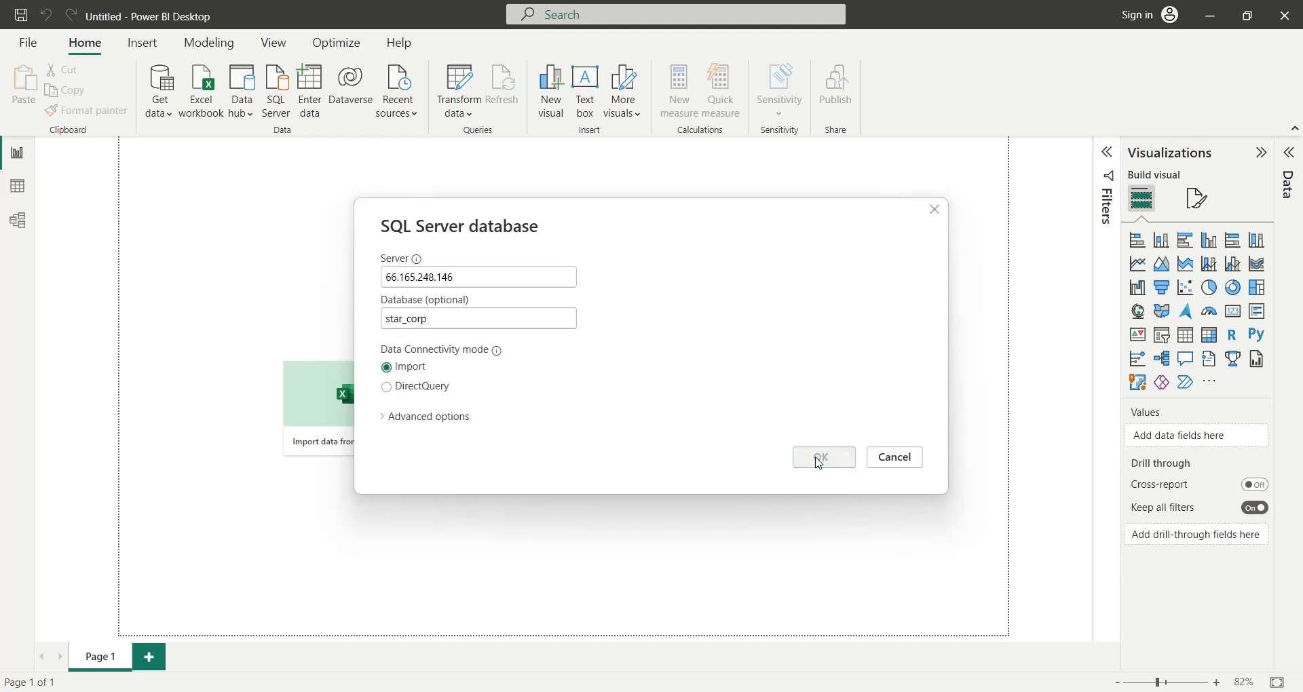
{"action": "left_click", "coordinate": [822, 457]}
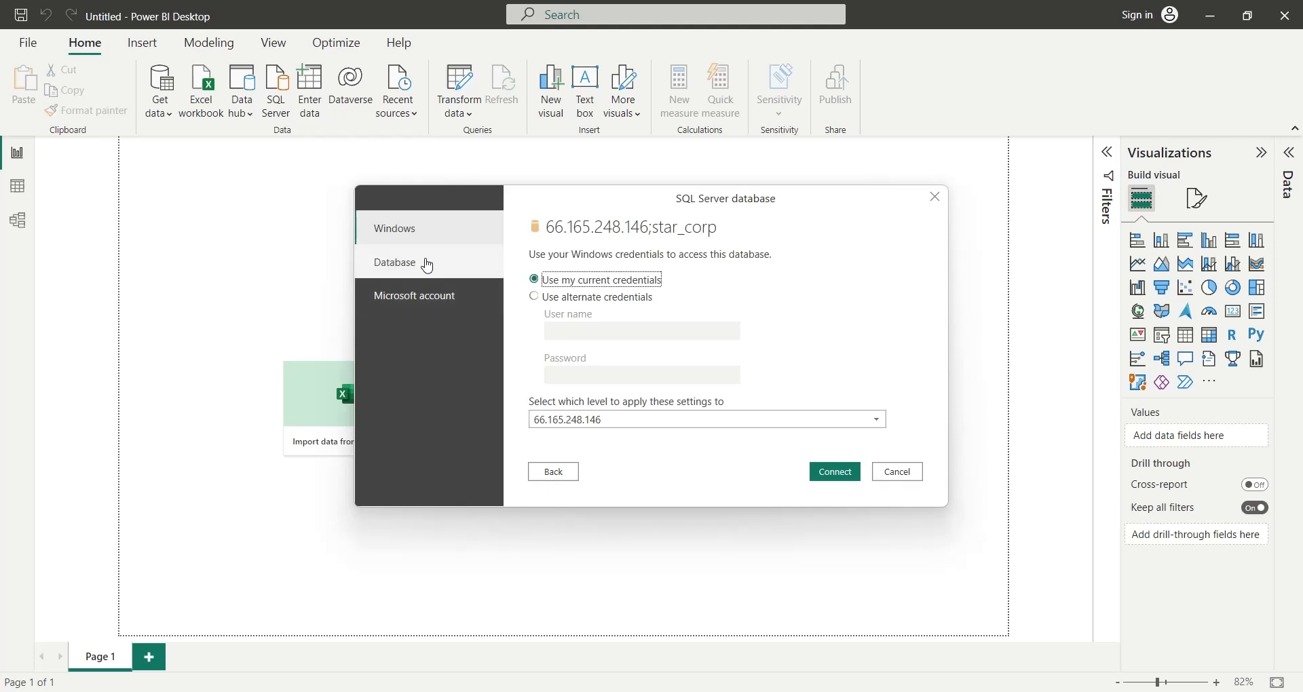
Sign in with database user name and password, and accept the unencrypted connection.
{"action": "left_click", "coordinate": [394, 263]}
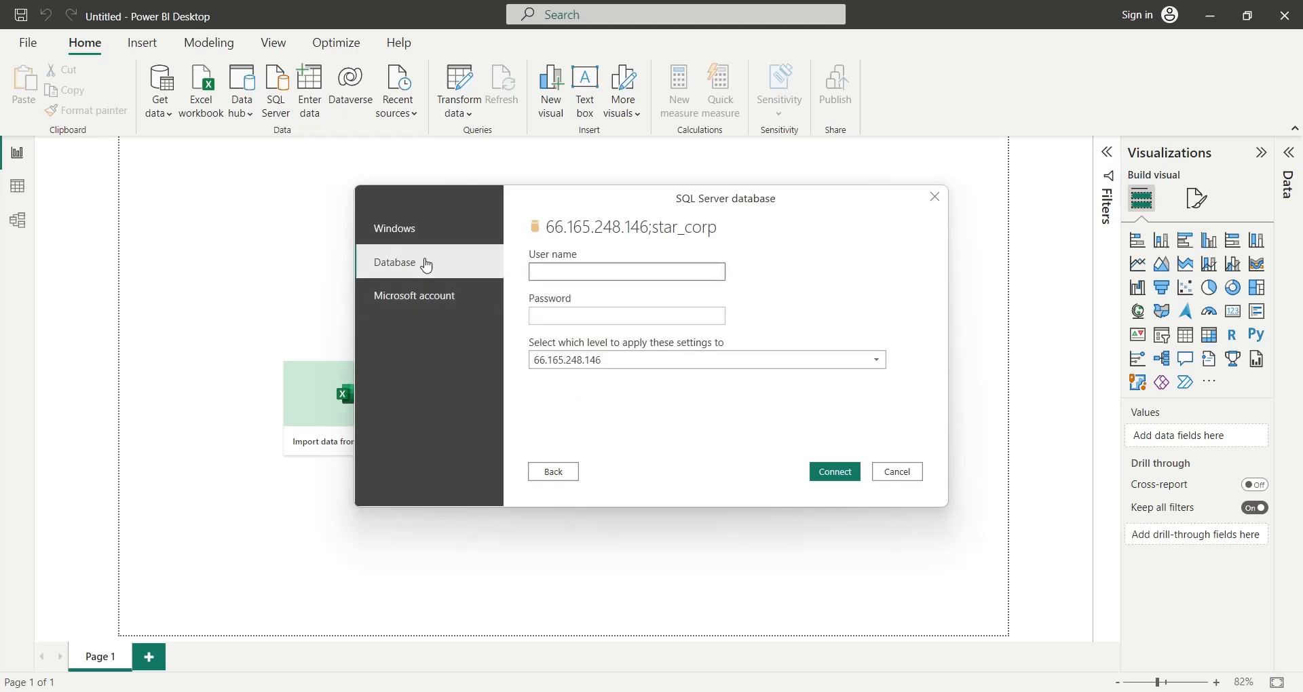
{"action": "left_click", "coordinate": [626, 271]}
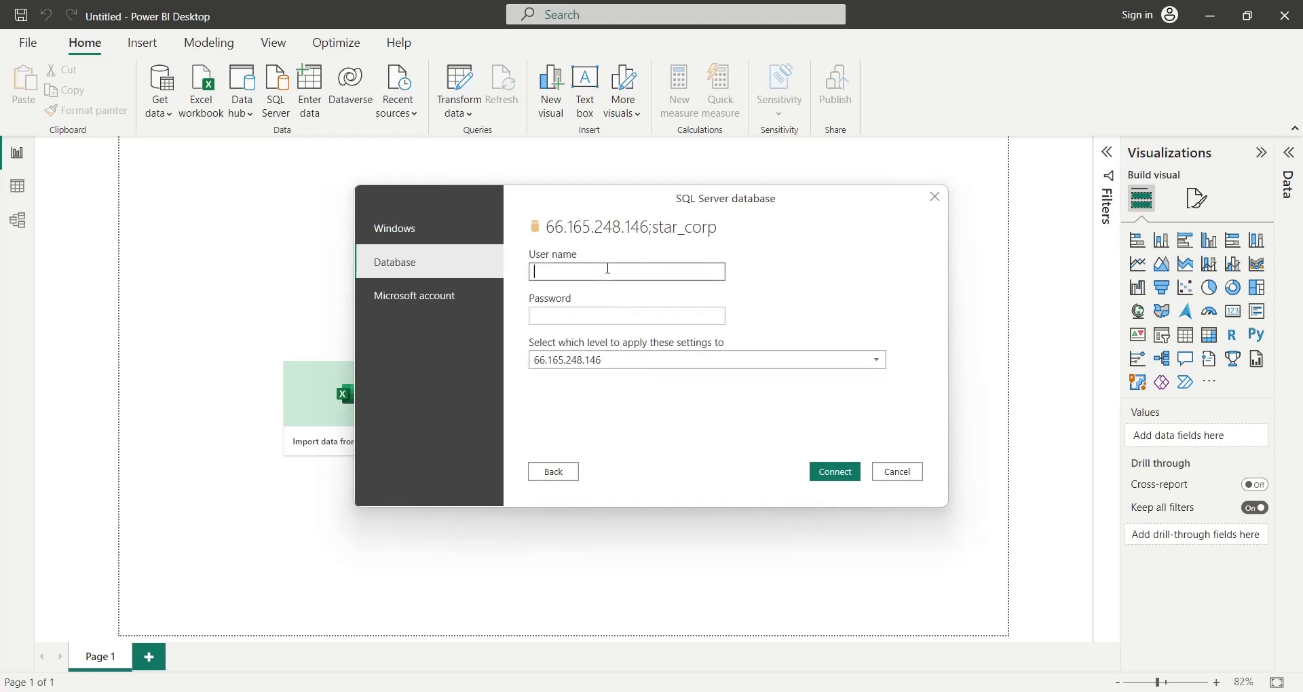
{"action": "type", "text": "s"}
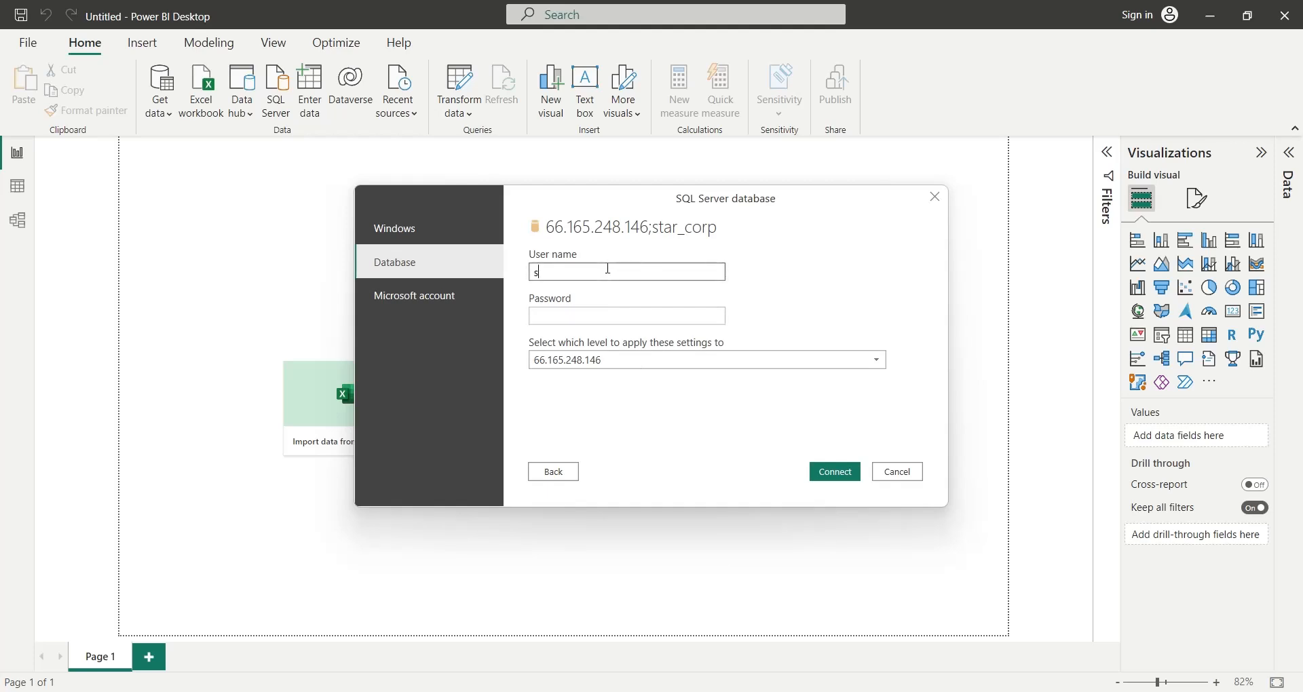
{"action": "type", "text": "cpub"}
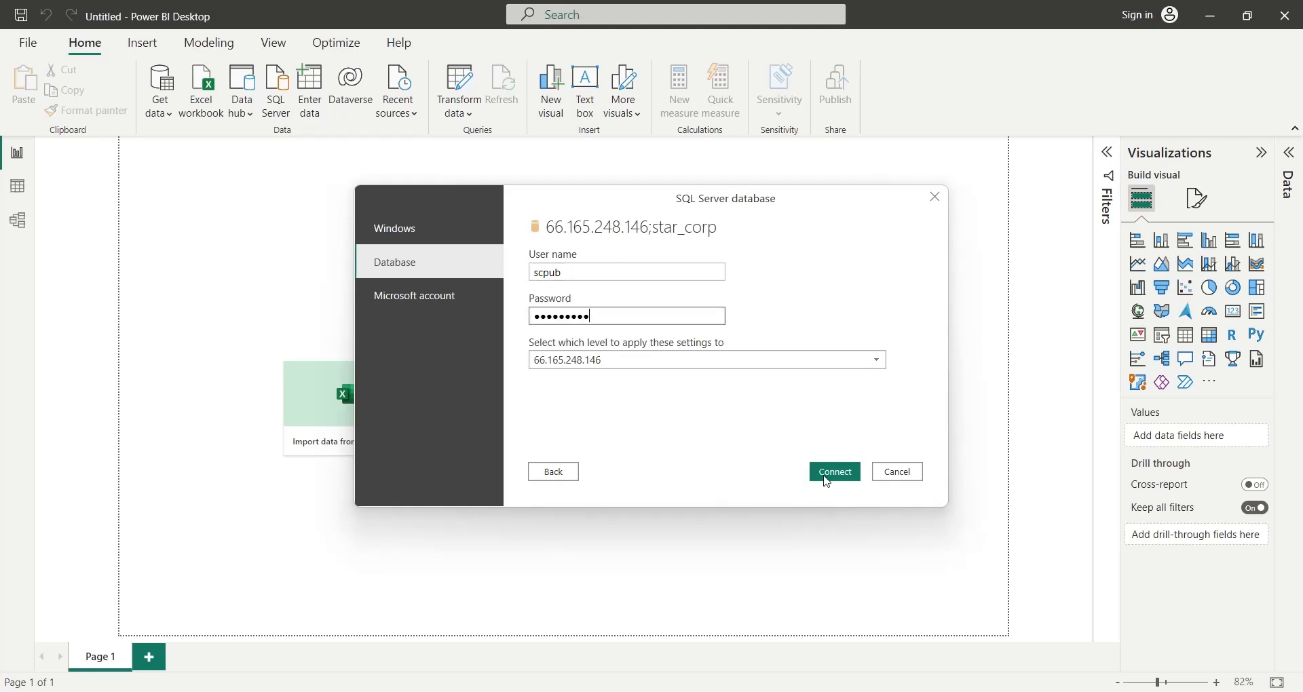
{"action": "left_click", "coordinate": [834, 471]}
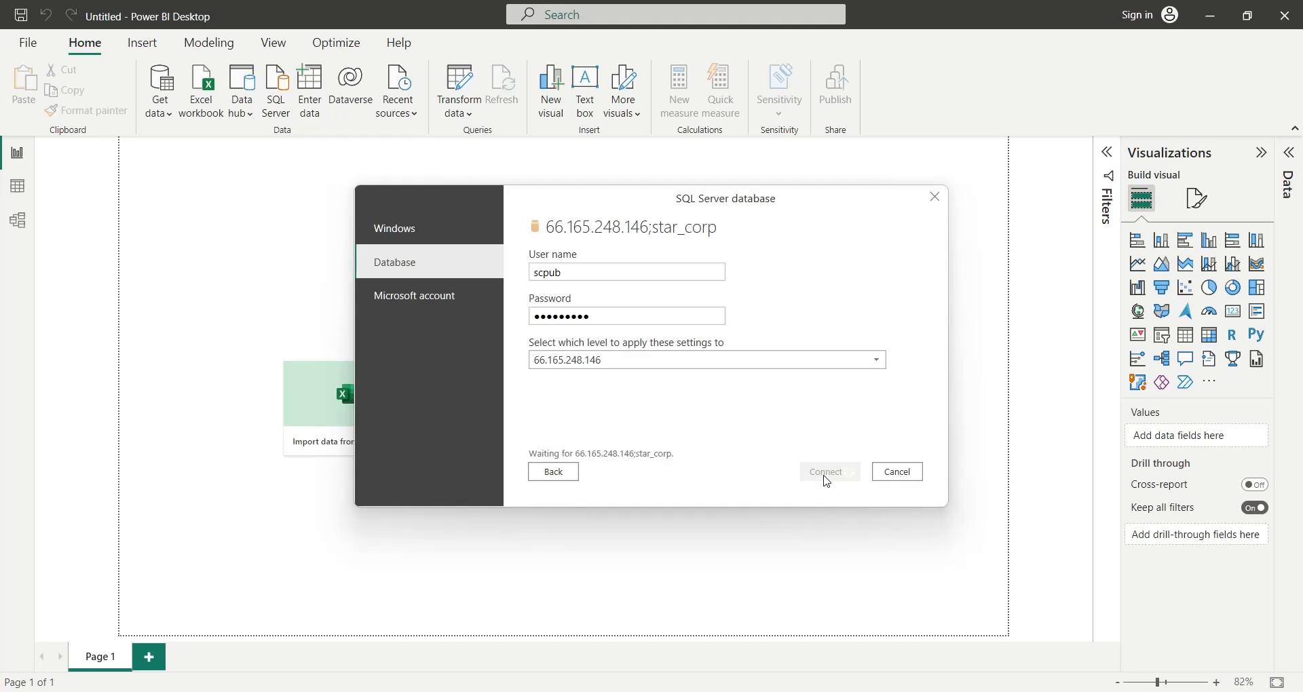
{"action": "left_click", "coordinate": [826, 471]}
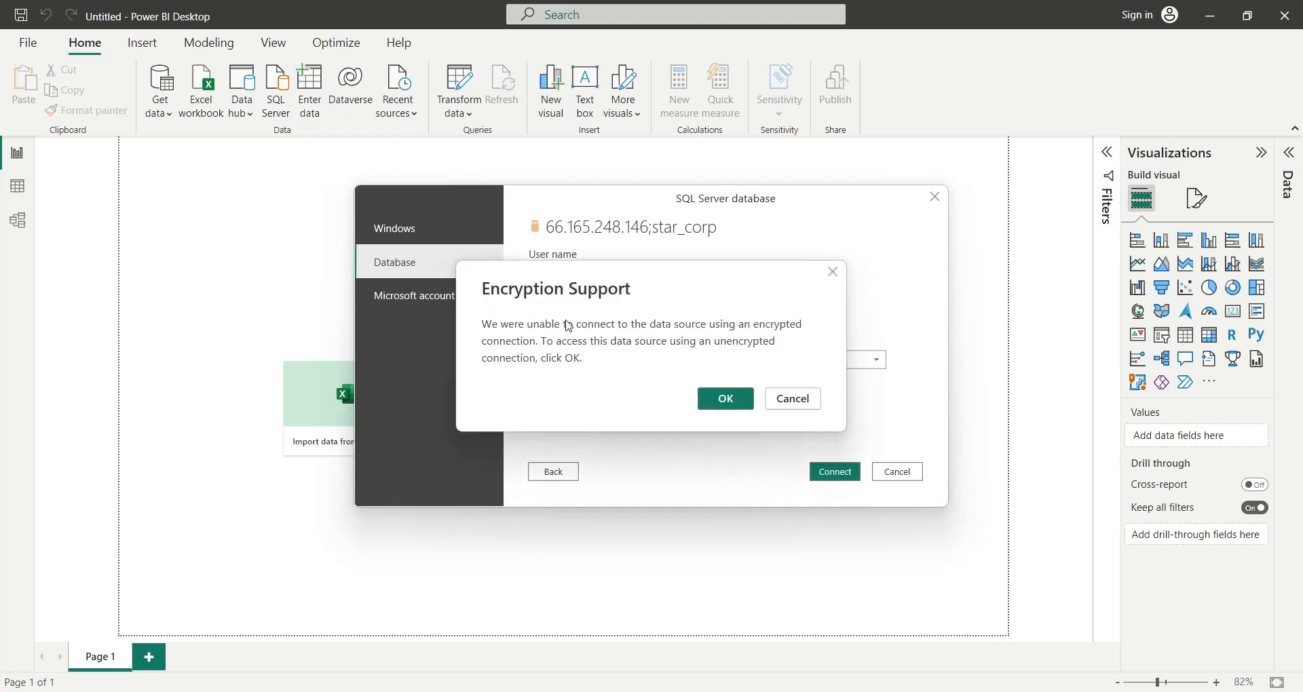
{"action": "mouse_move", "coordinate": [503, 357]}
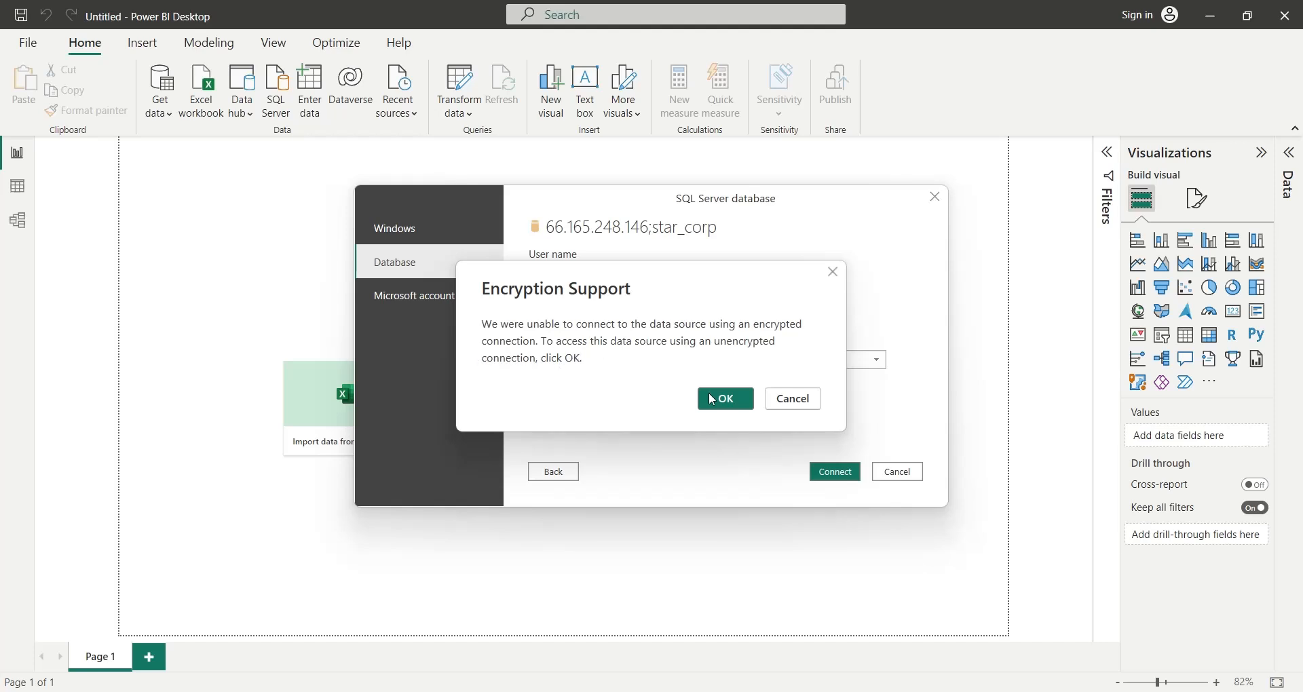
{"action": "left_click", "coordinate": [792, 399]}
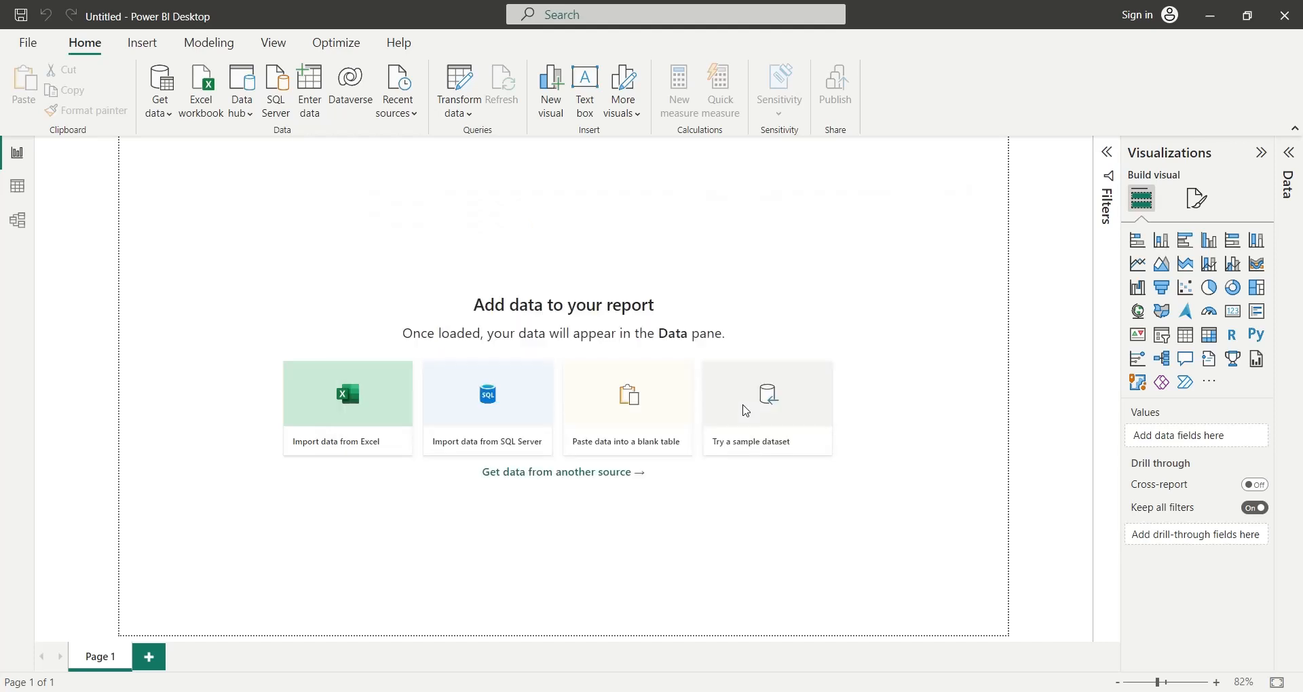
Load the departments, designations, education, employees, salary and units tables from star_corp.
{"action": "left_click", "coordinate": [486, 407]}
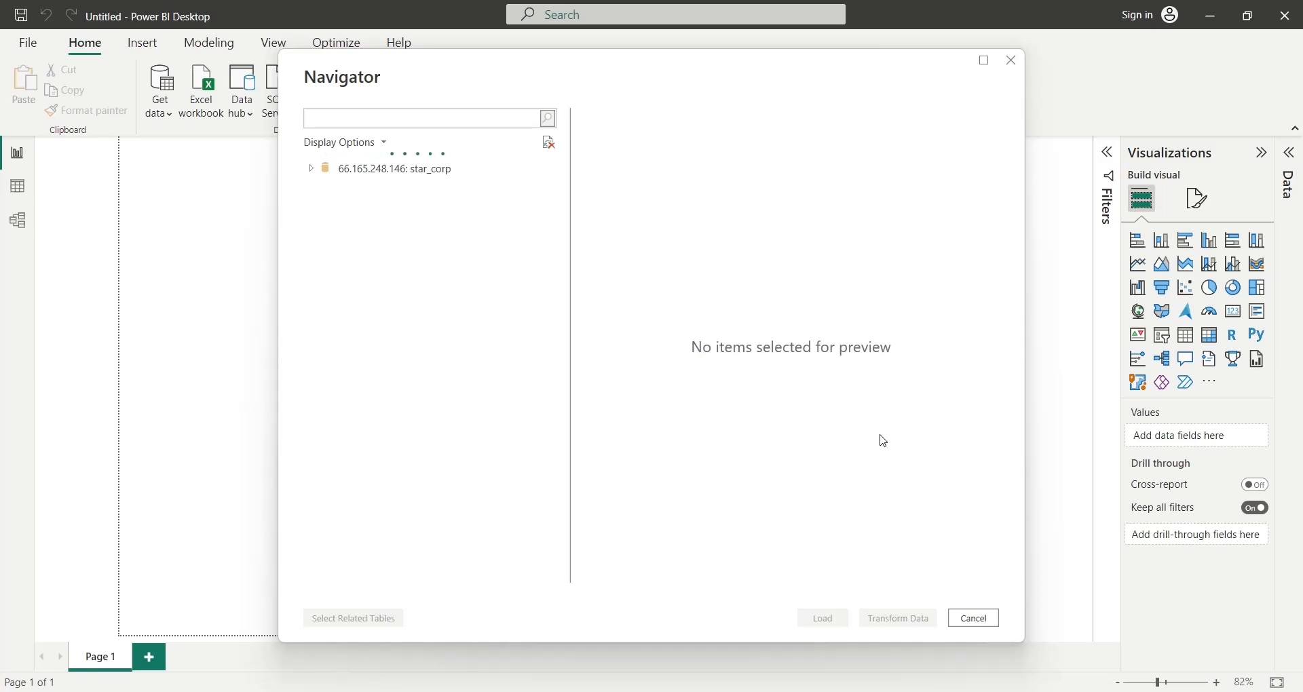
{"action": "left_click", "coordinate": [311, 167]}
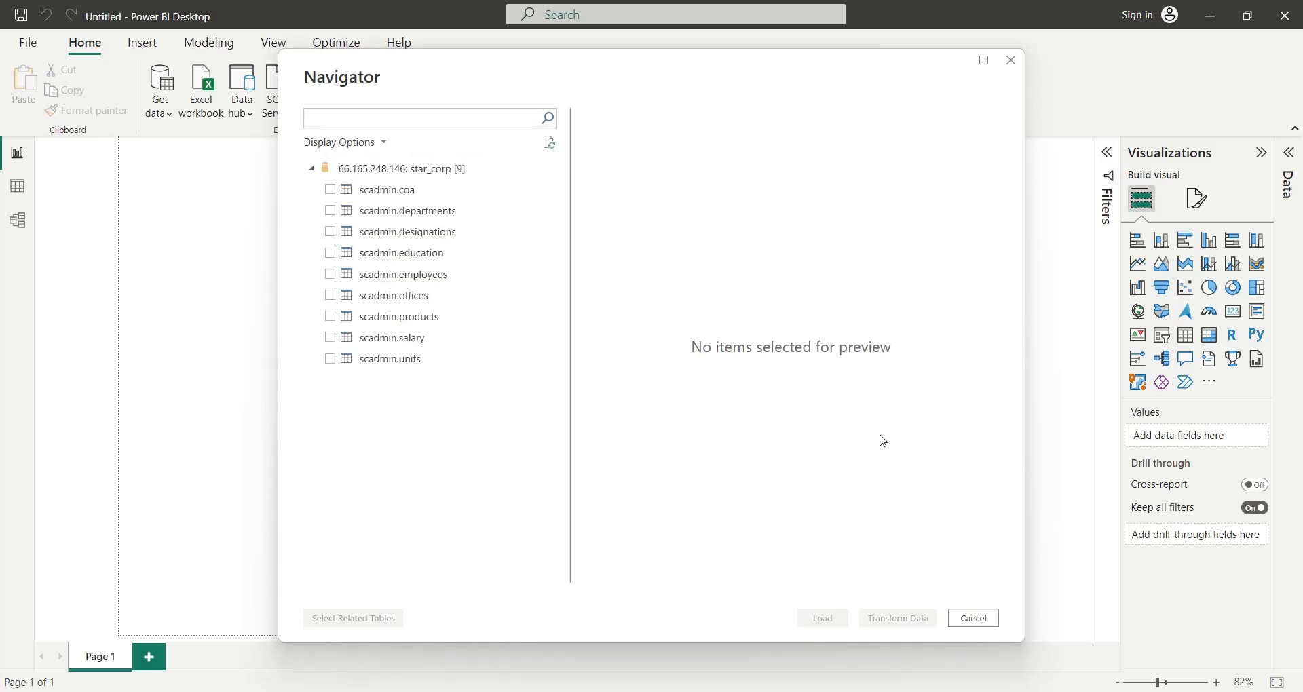
{"action": "left_click", "coordinate": [424, 118]}
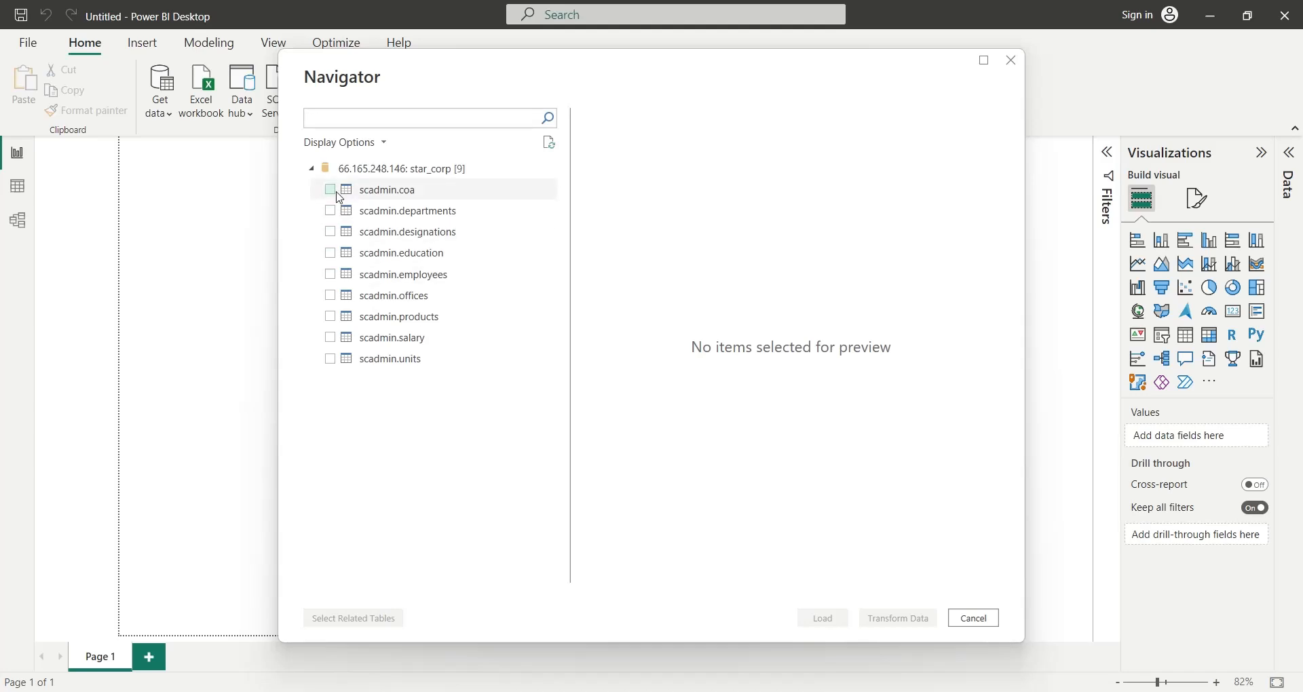
{"action": "left_click", "coordinate": [329, 231]}
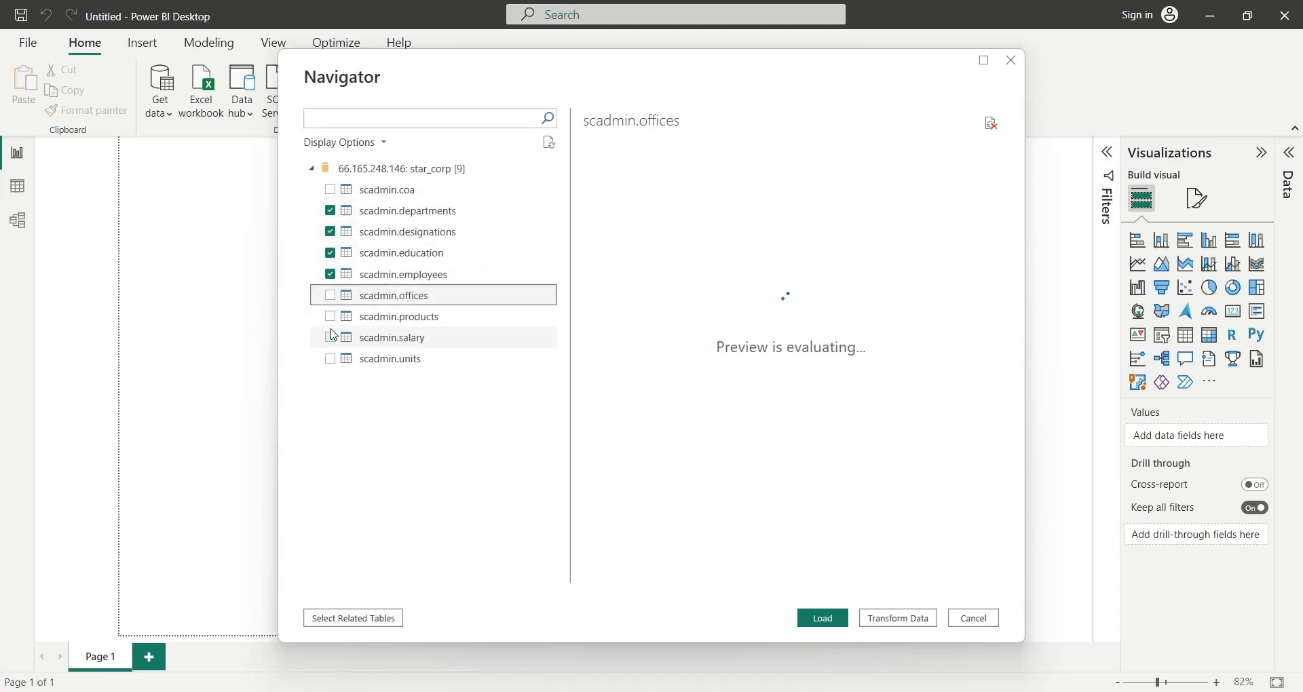
{"action": "left_click", "coordinate": [330, 358]}
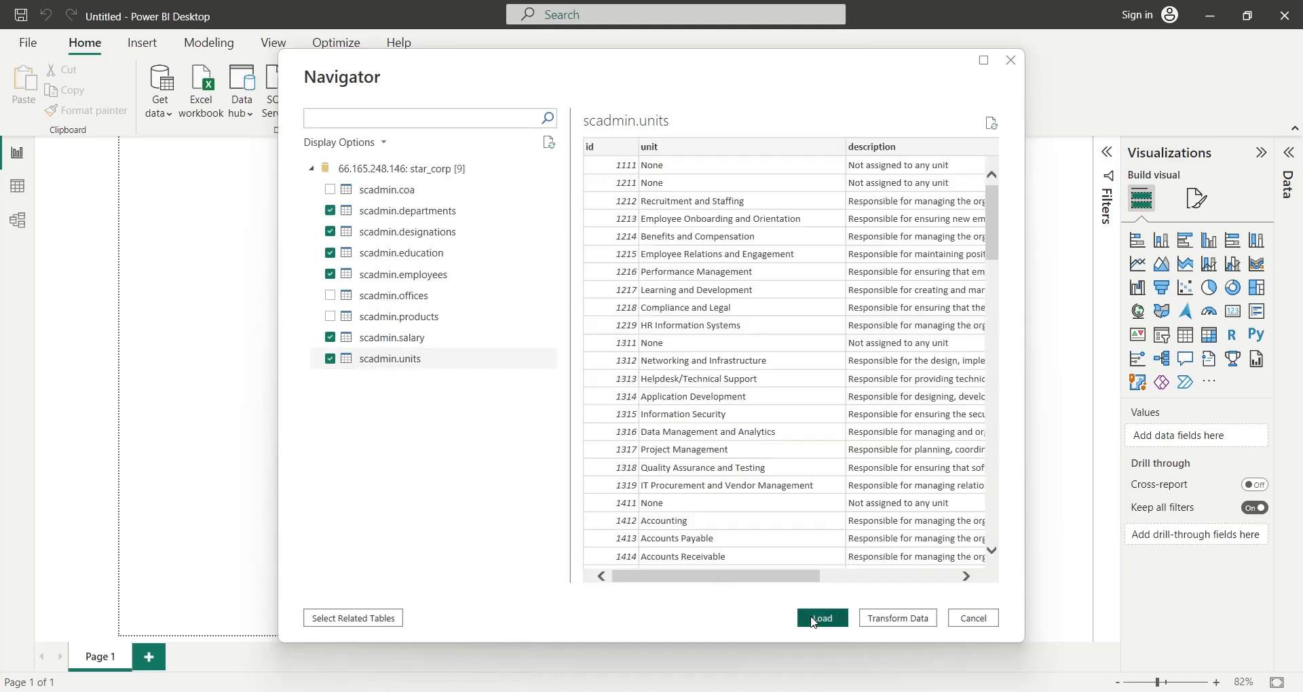
{"action": "left_click", "coordinate": [821, 618]}
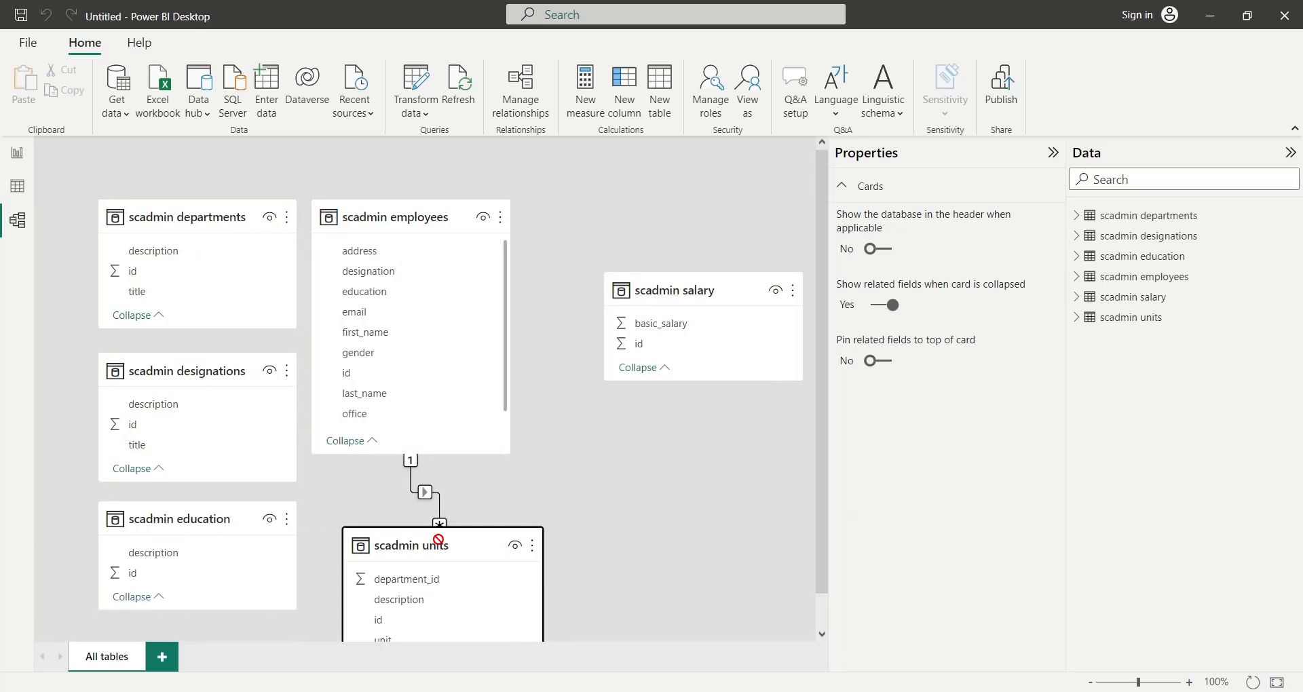
Arrange the units and salary tables near employees and set the units–employees relationship cardinality.
{"action": "left_click_drag", "start_coordinate": [407, 544], "coordinate": [407, 482]}
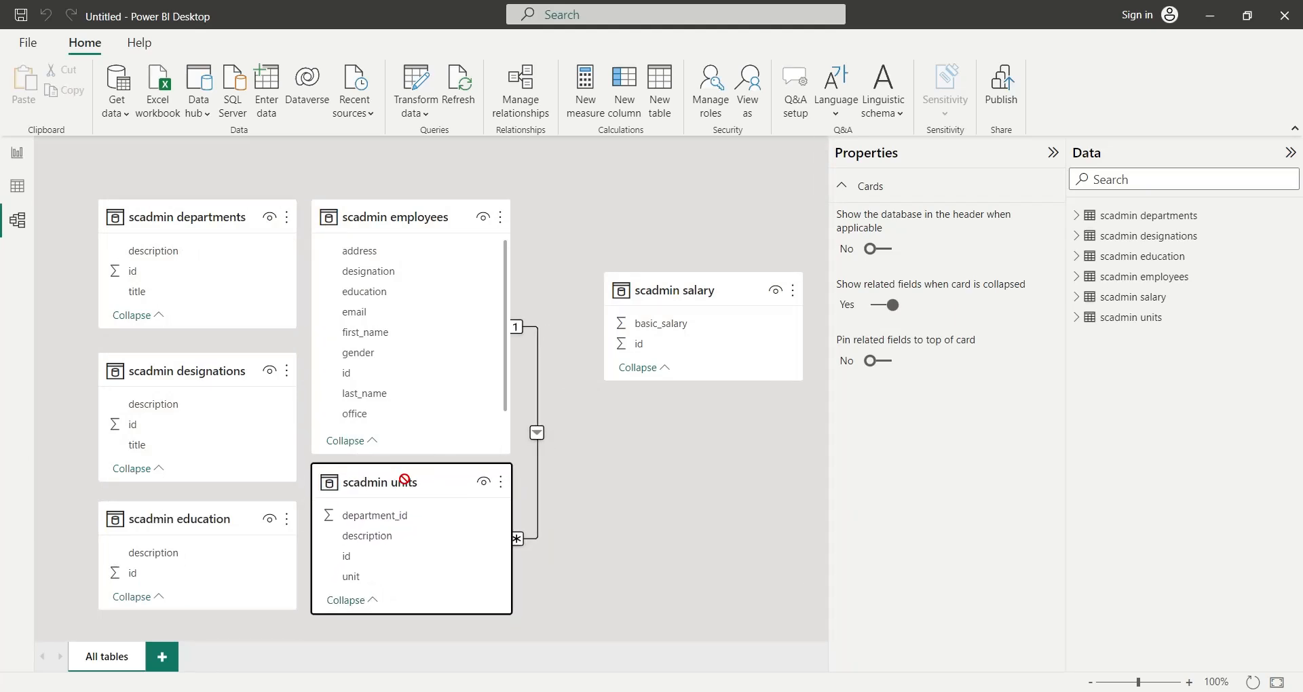
{"action": "left_click_drag", "start_coordinate": [702, 290], "coordinate": [619, 217]}
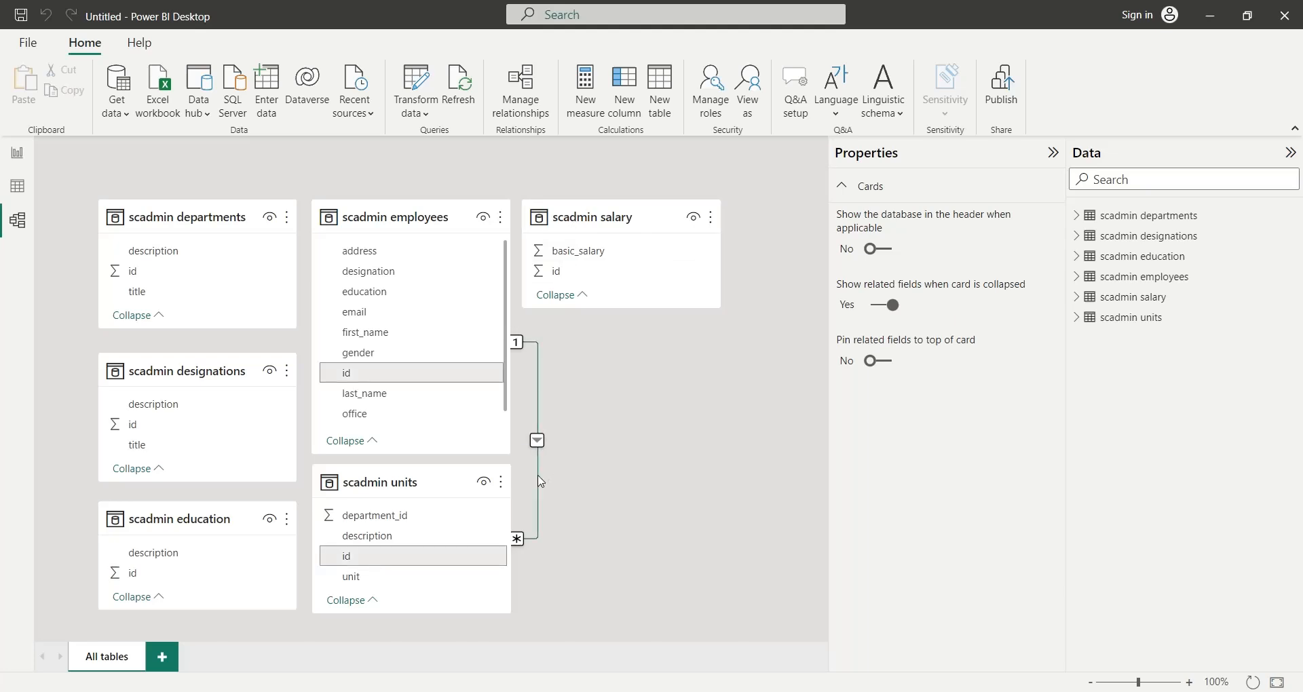
{"action": "left_click", "coordinate": [537, 441]}
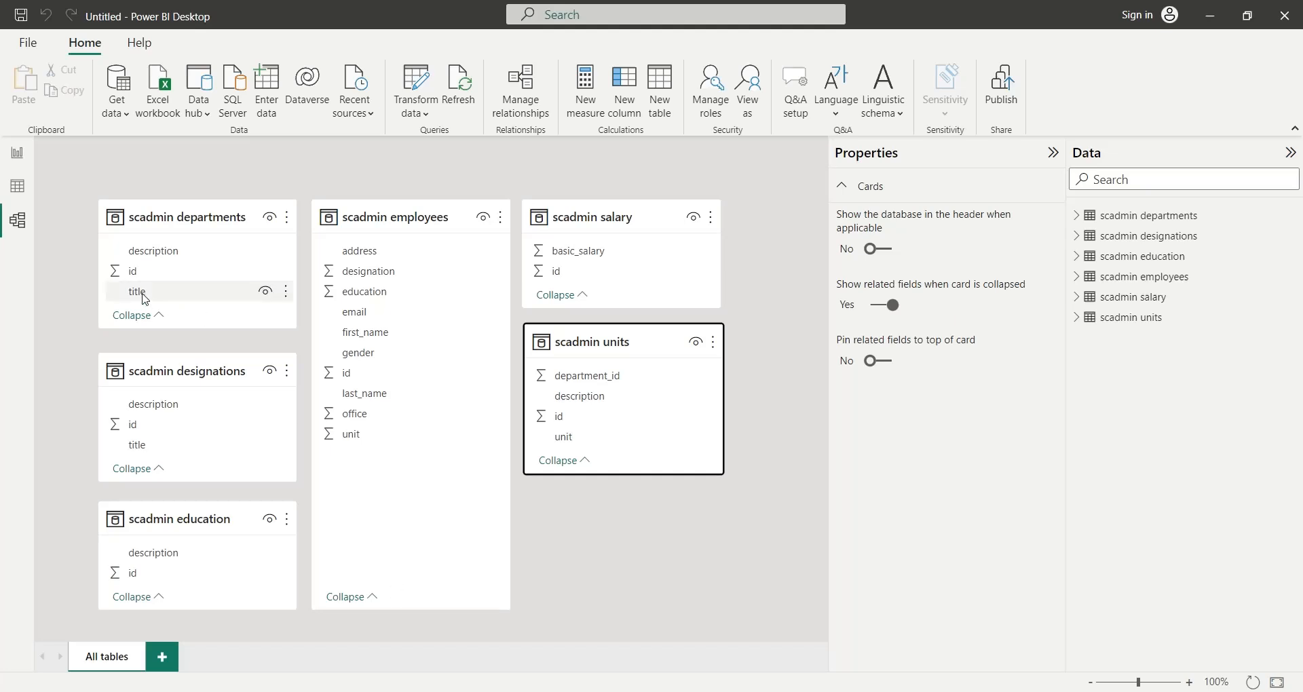
{"action": "left_click", "coordinate": [133, 271]}
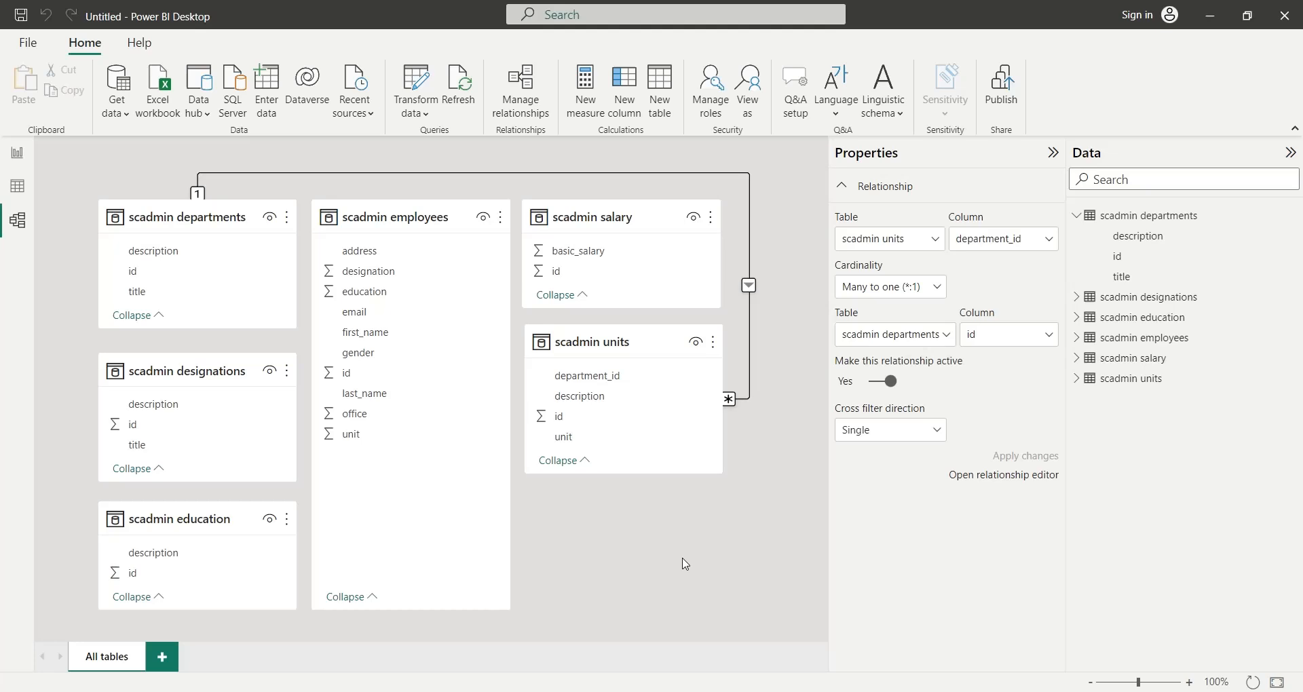
{"action": "mouse_move", "coordinate": [200, 455]}
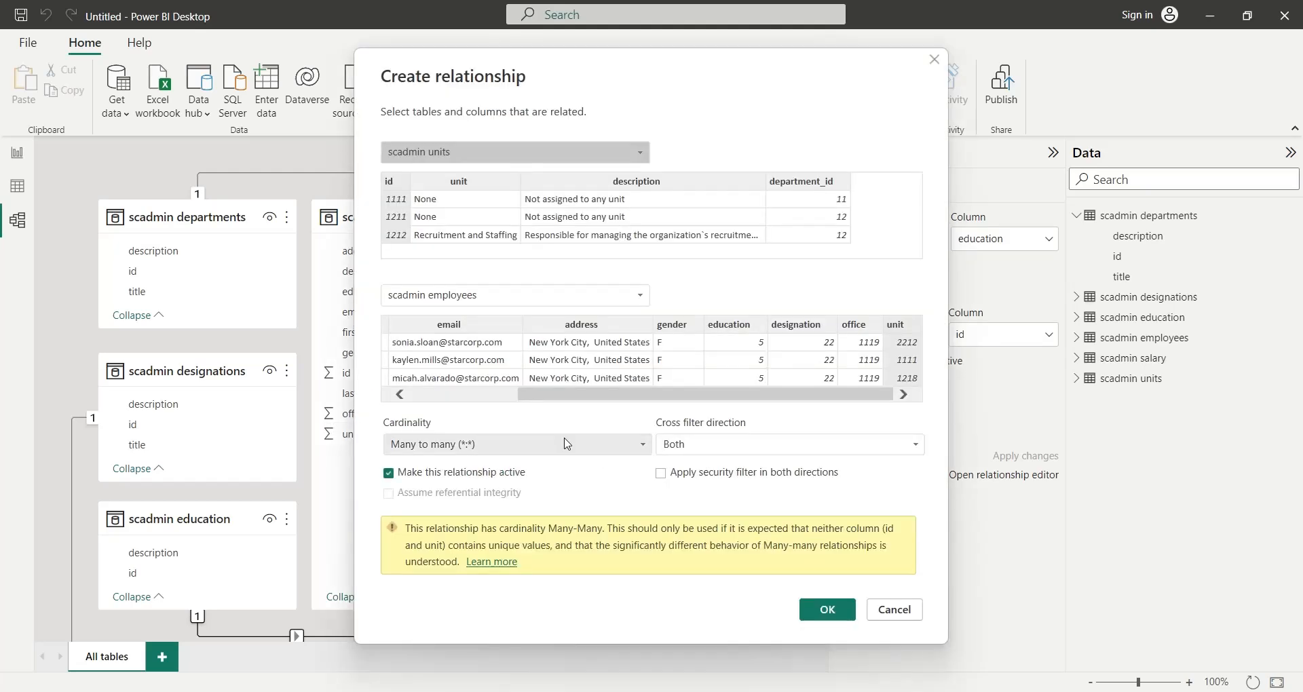
{"action": "left_click", "coordinate": [826, 610]}
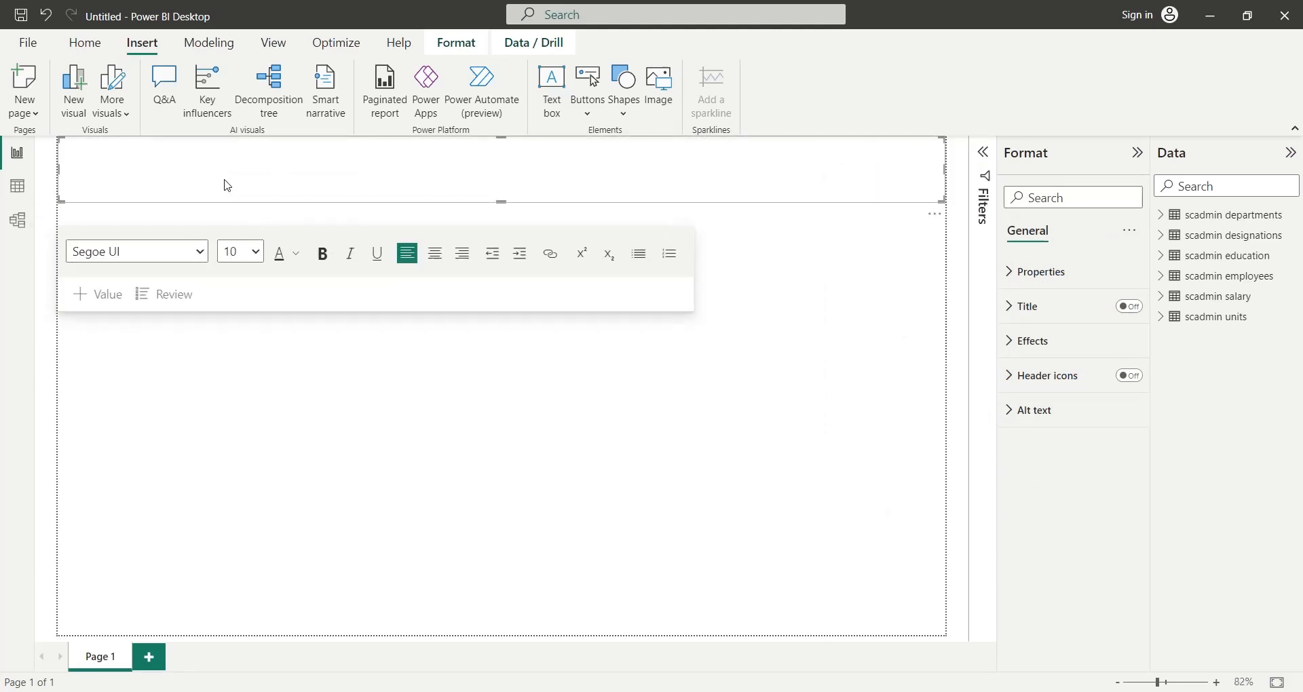
Type the title 'Star Corp - Human Resources Dashboard' and set its font size to 54.
{"action": "type", "text": "Star Corp - Human Resourc"}
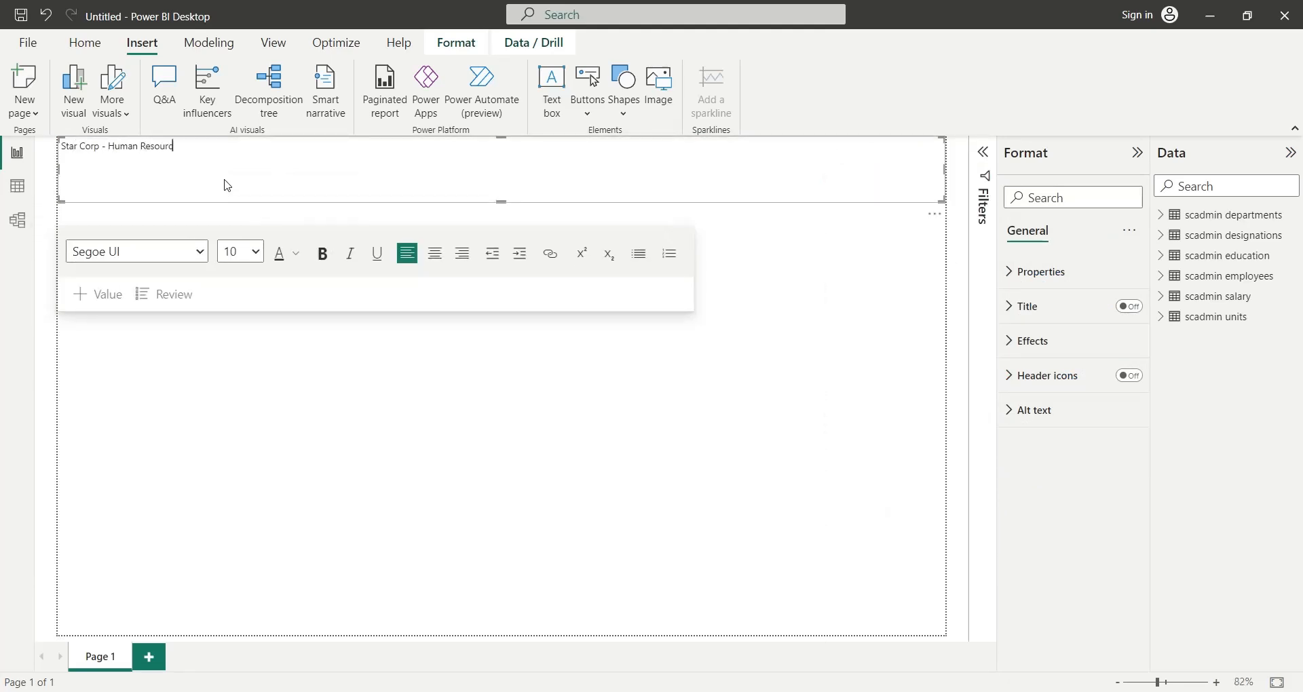
{"action": "left_click", "coordinate": [254, 251]}
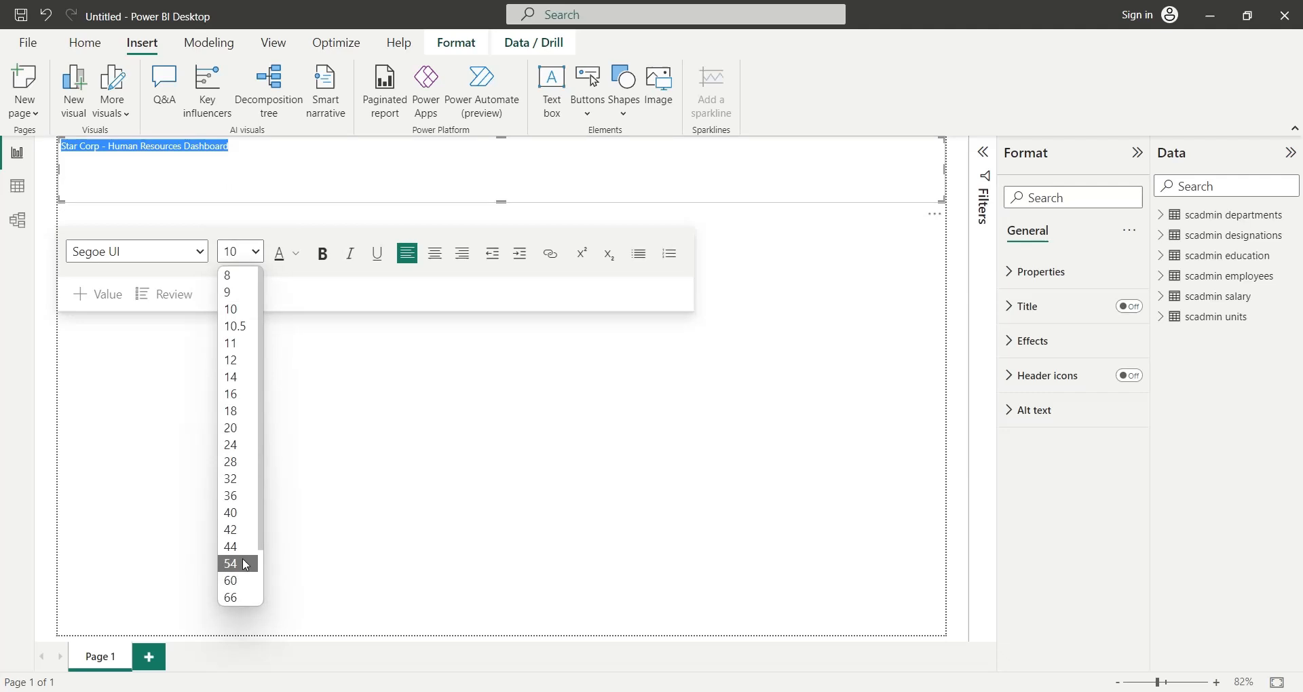
{"action": "left_click", "coordinate": [230, 563]}
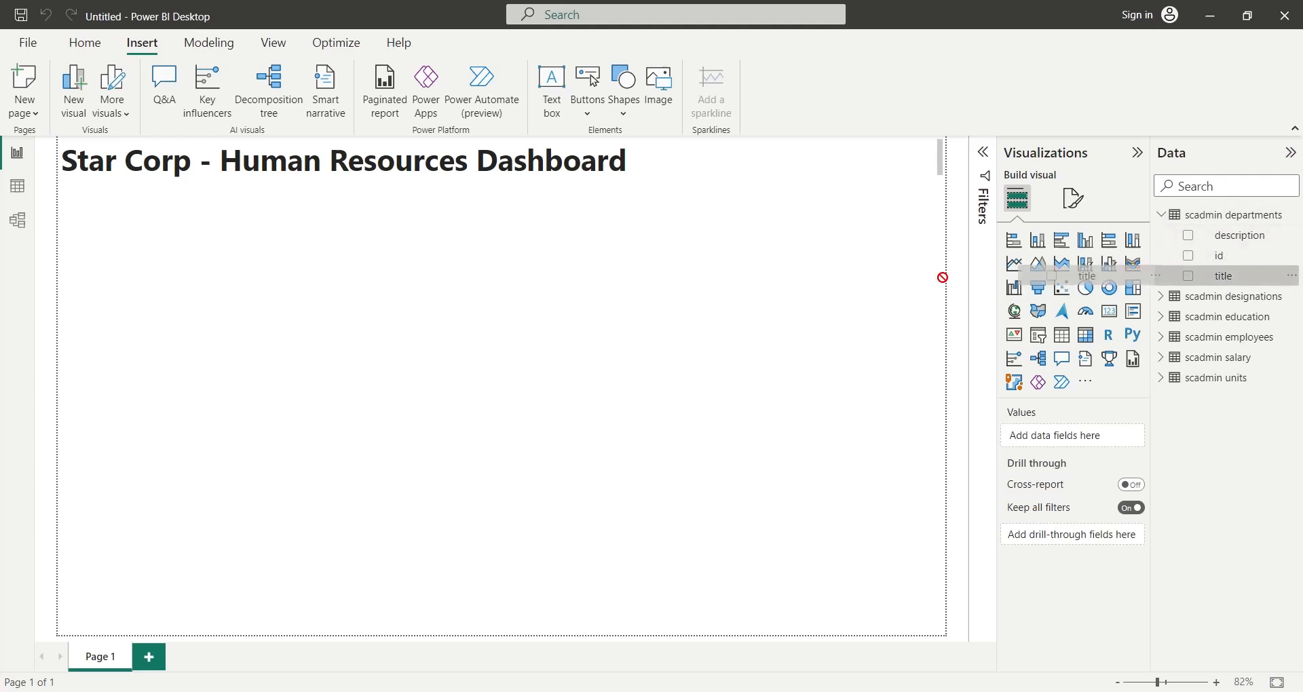
Build a pie chart counting employees by department title and rename the legend field.
{"action": "left_click", "coordinate": [1188, 275]}
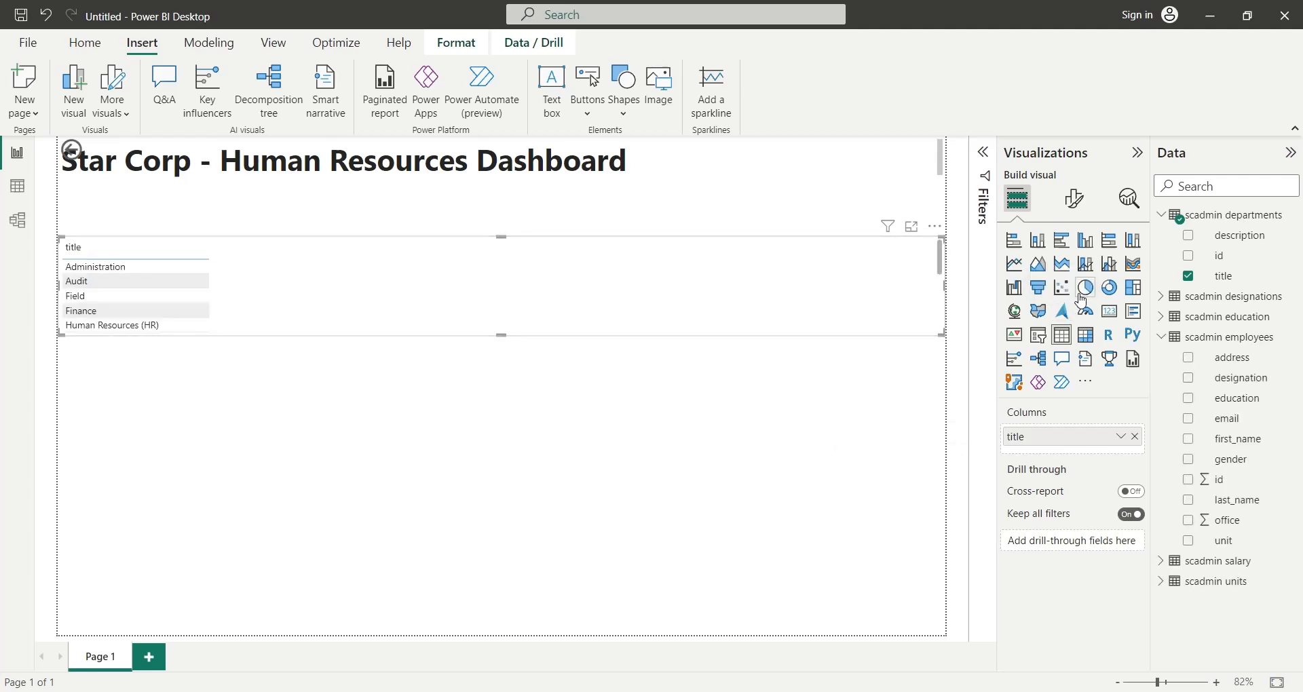
{"action": "left_click", "coordinate": [1084, 288]}
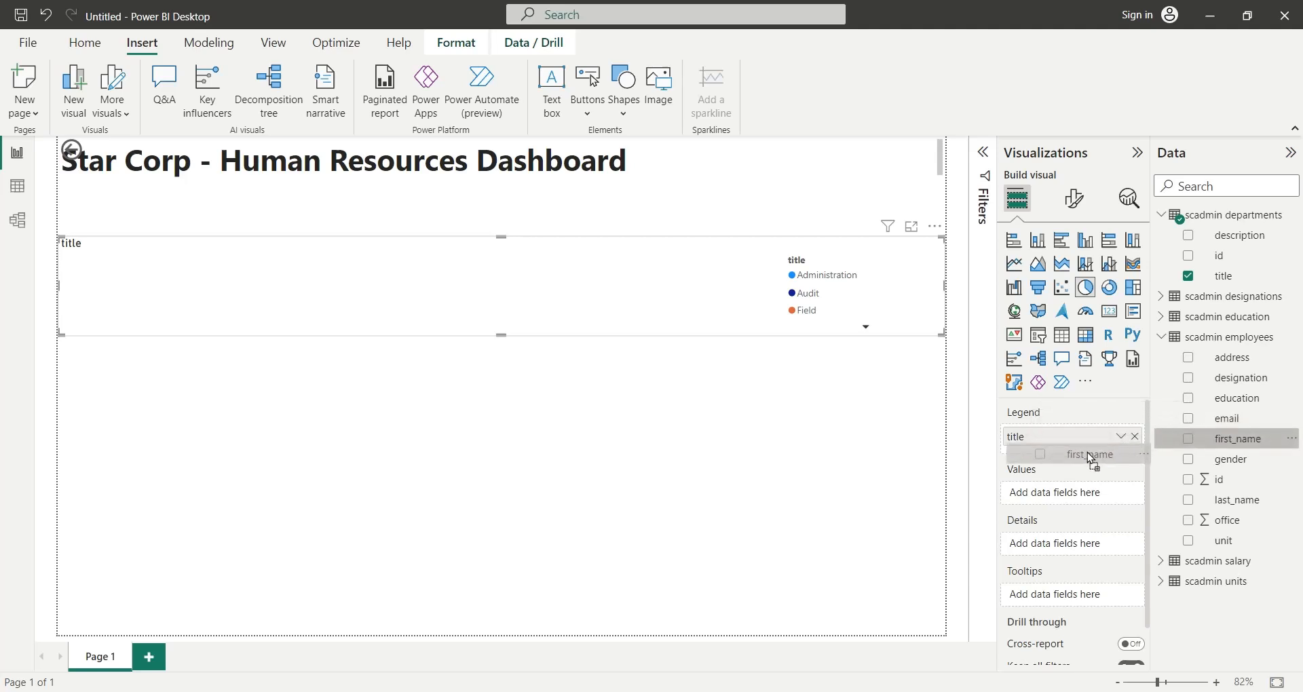
{"action": "left_click", "coordinate": [1189, 439]}
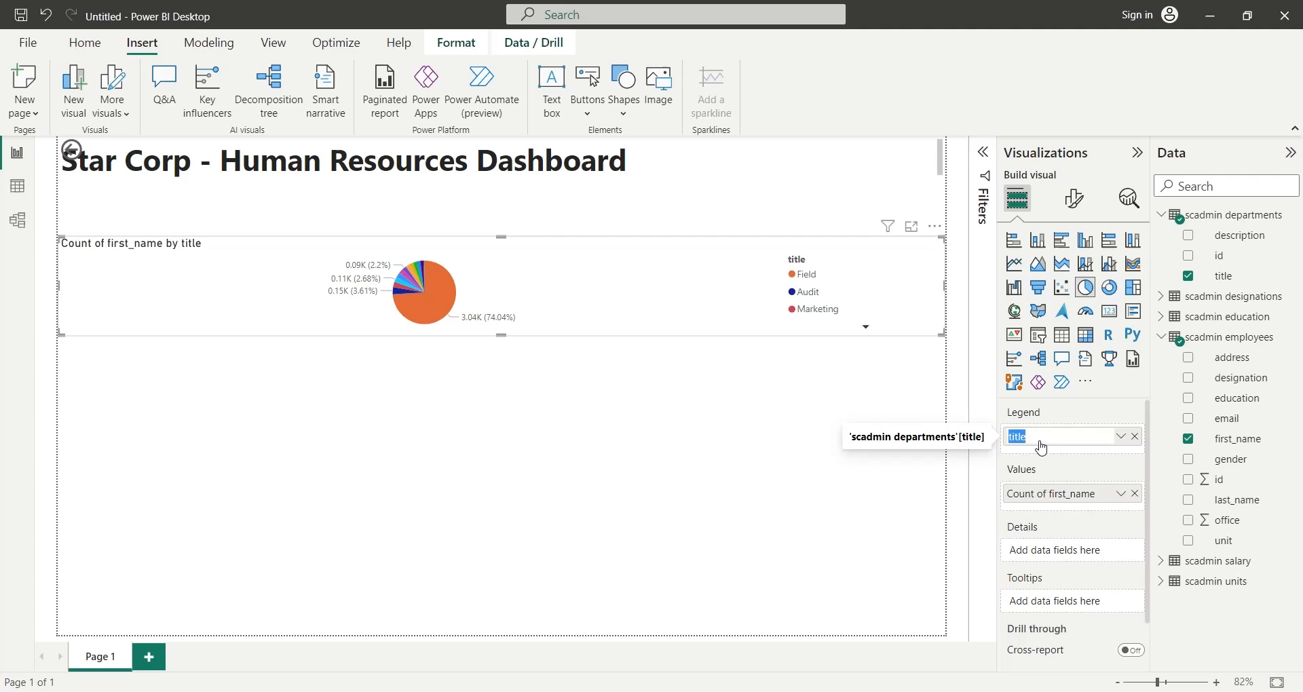
{"action": "type", "text": "De"}
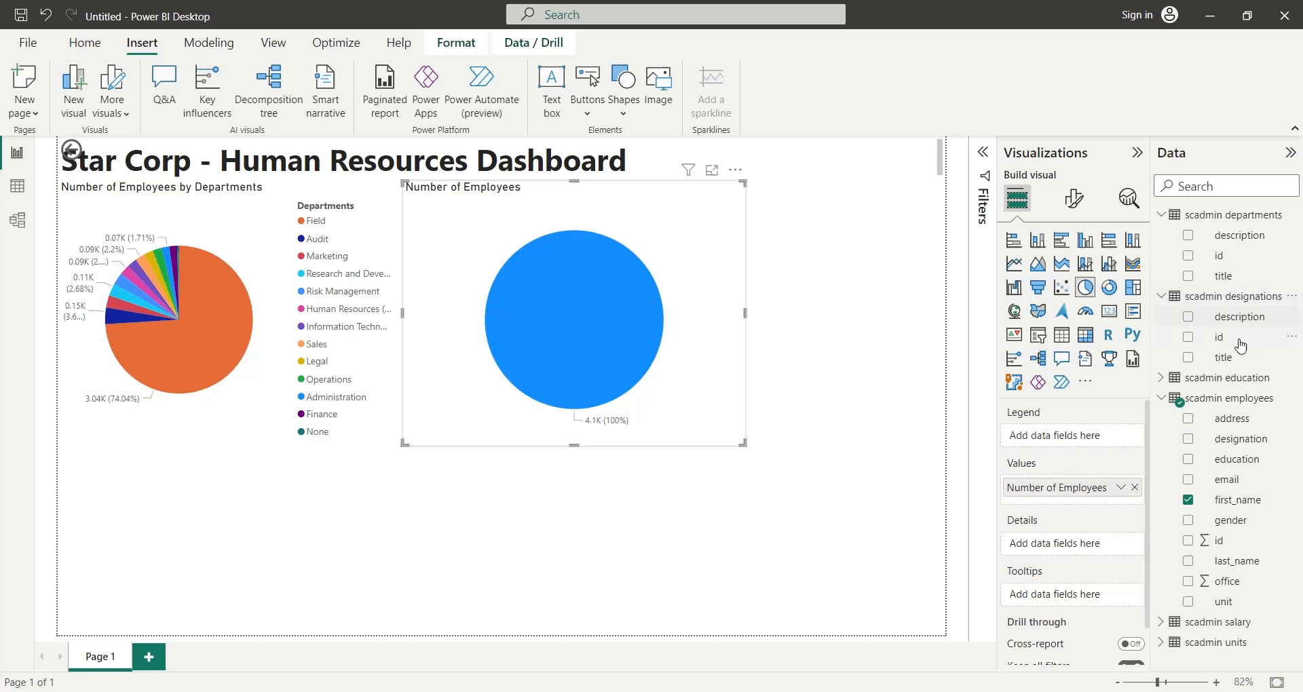
Use designations.title as the second pie's legend, renamed 'Designations'.
{"action": "left_click", "coordinate": [1188, 358]}
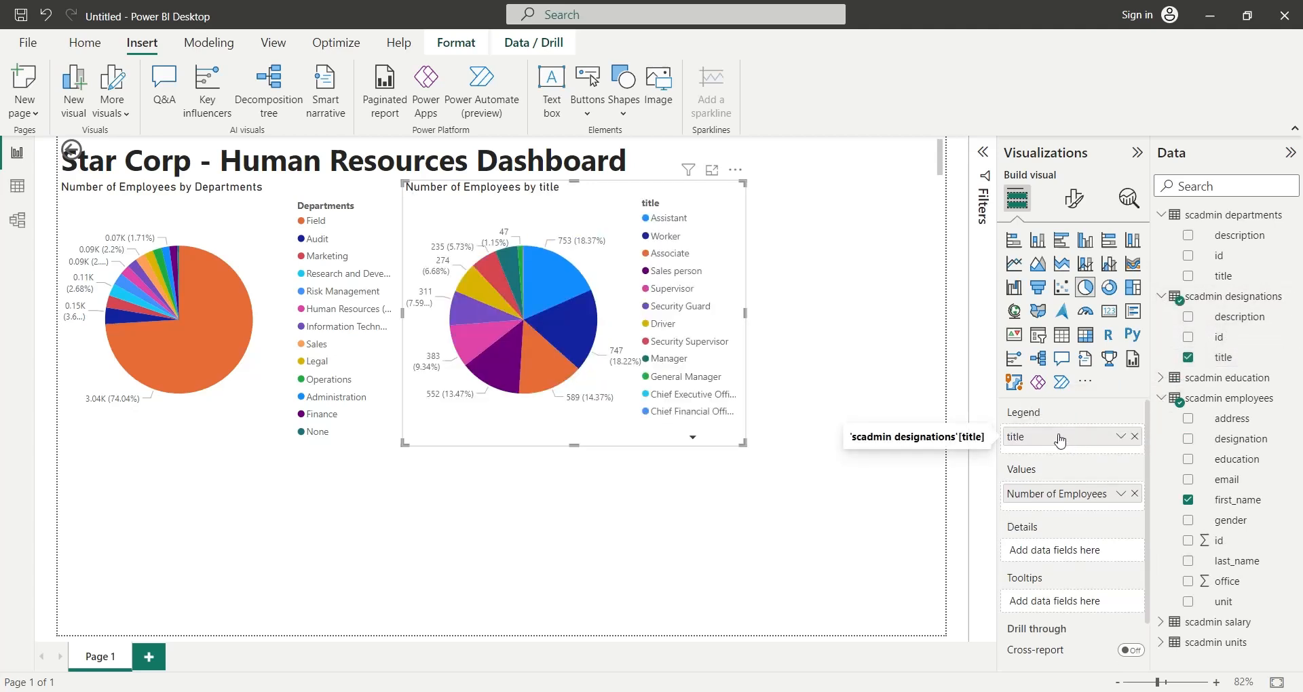
{"action": "type", "text": "Desig"}
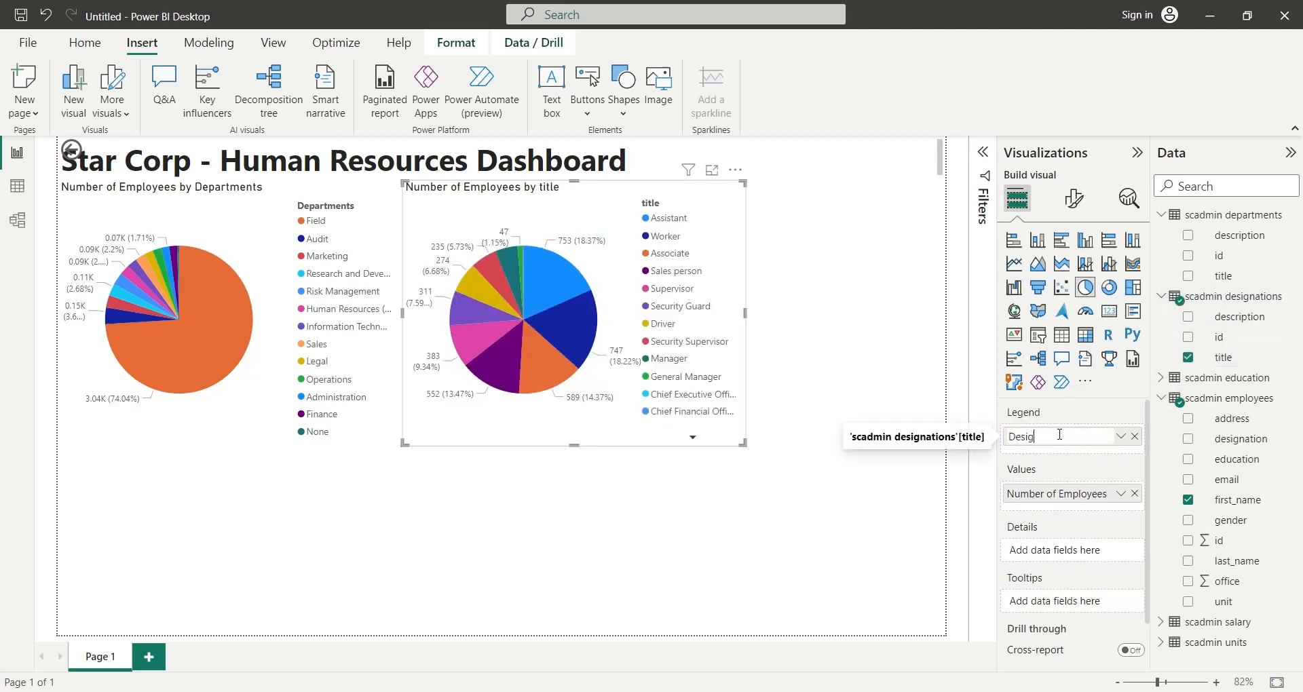
{"action": "type", "text": "Designations"}
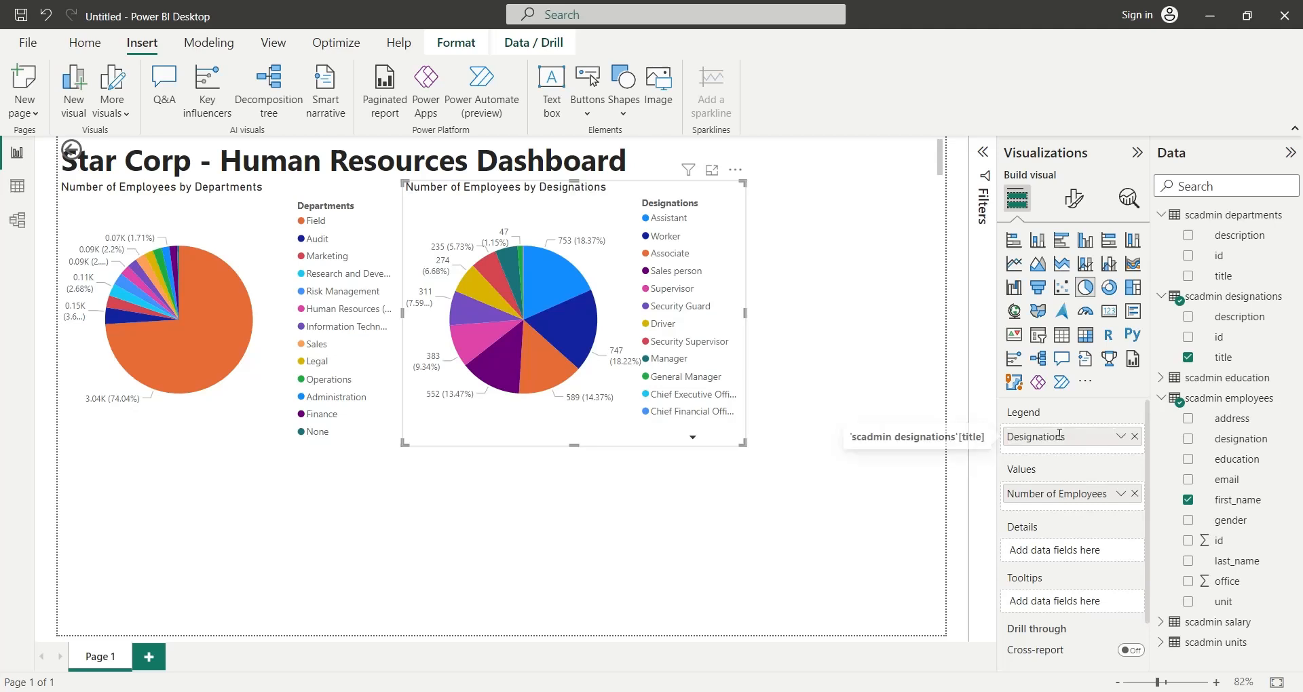
{"action": "mouse_move", "coordinate": [820, 512]}
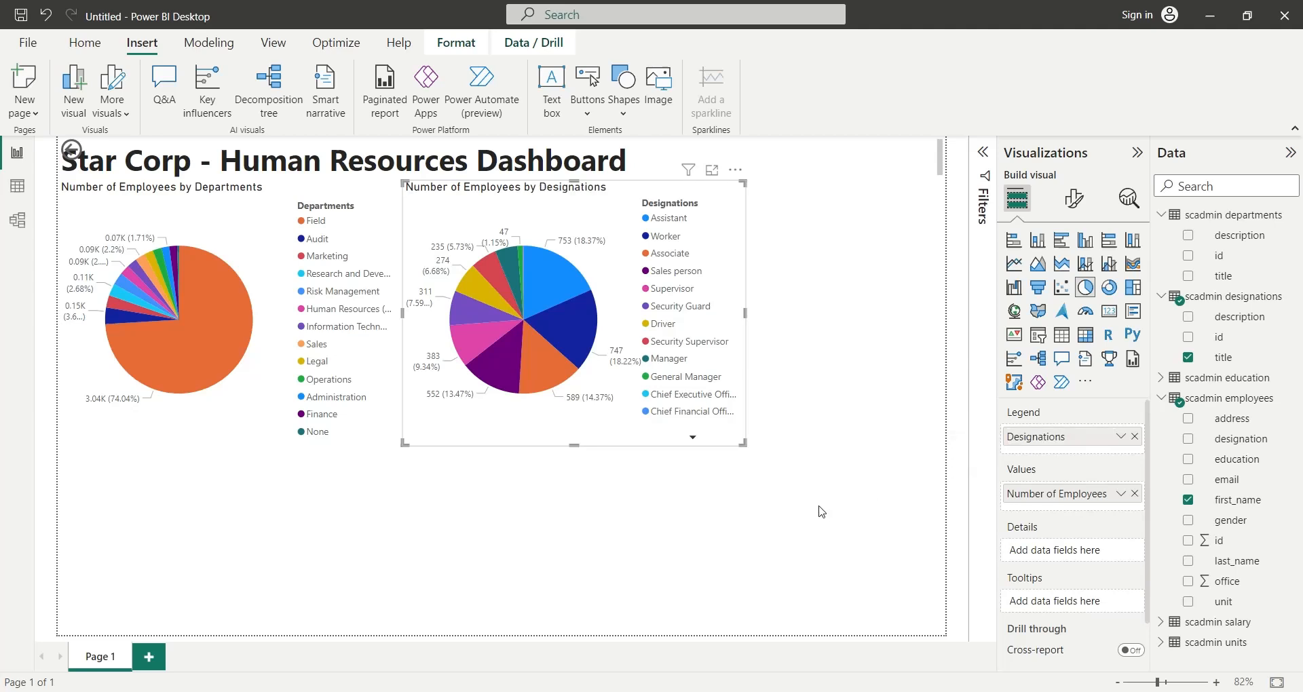
{"action": "mouse_move", "coordinate": [997, 309]}
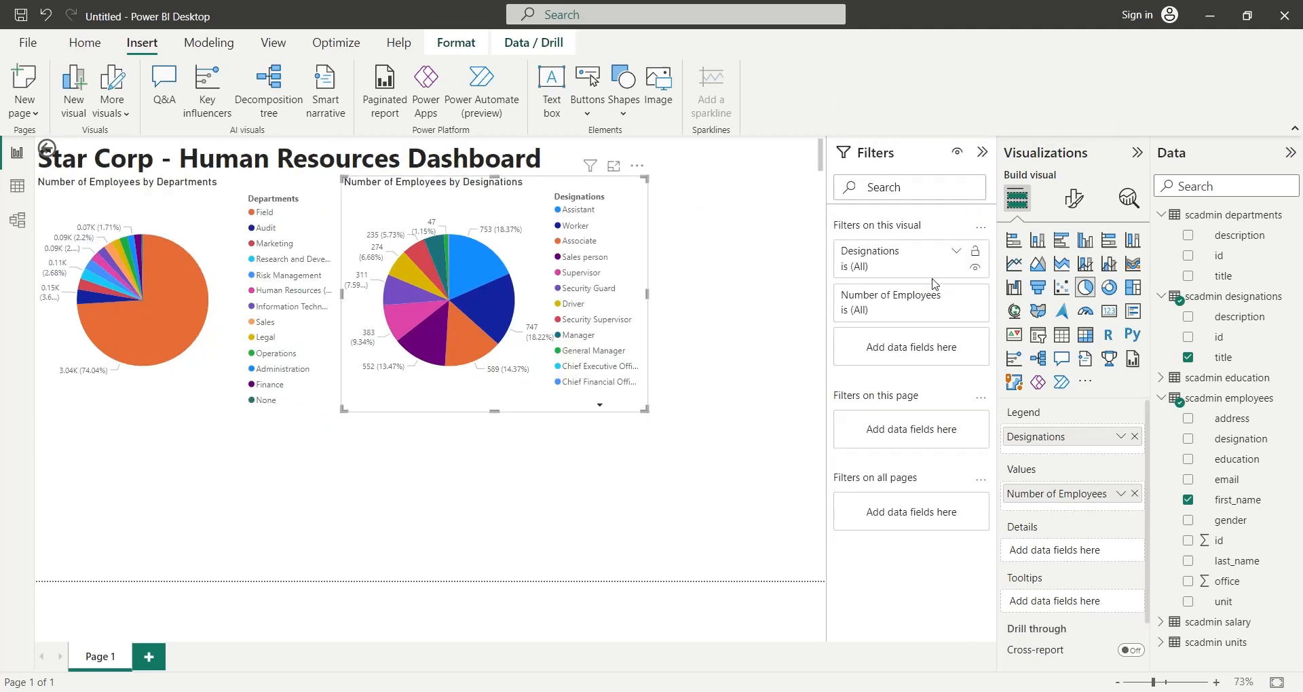
Filter the designations pie to exclude the chief officer designations.
{"action": "left_click", "coordinate": [956, 250]}
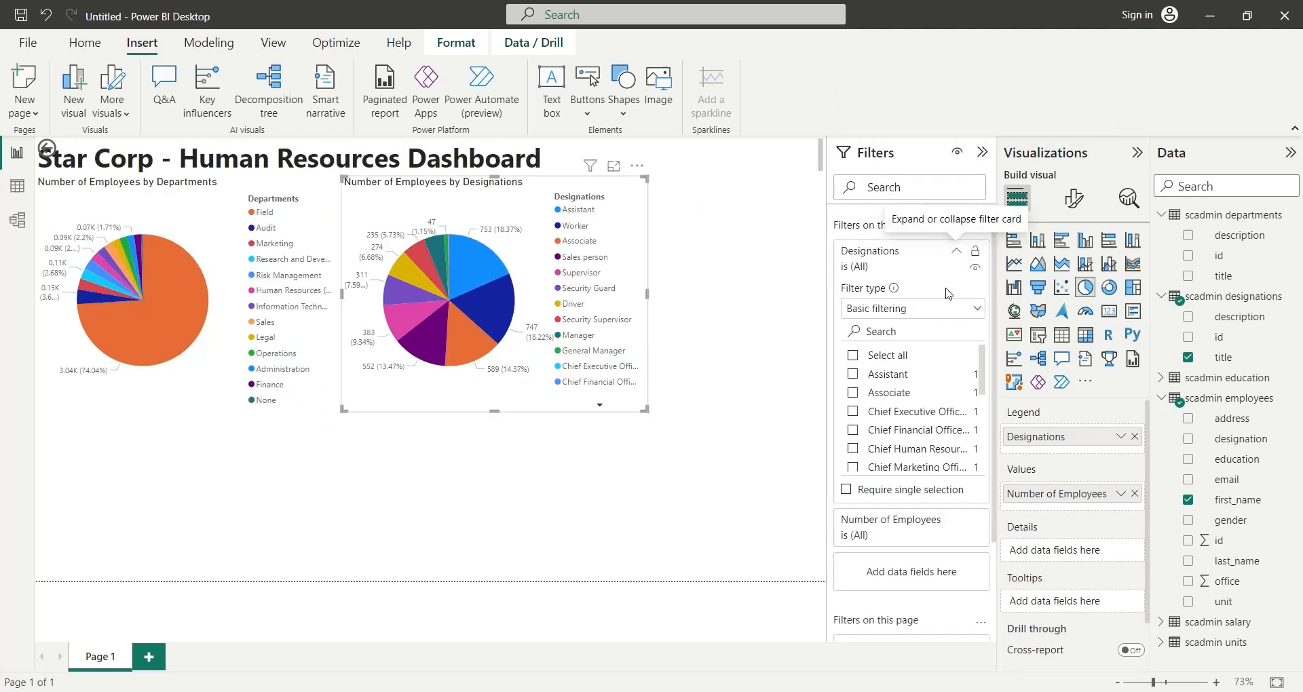
{"action": "left_click", "coordinate": [852, 411]}
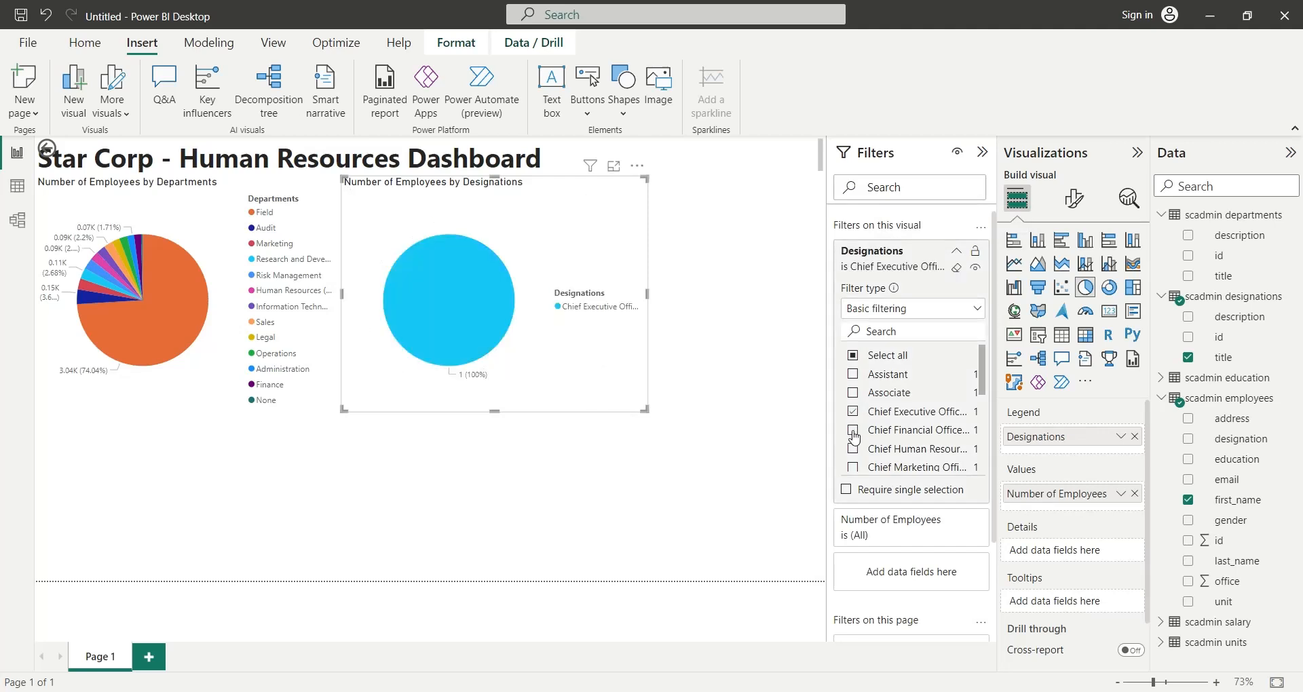
{"action": "left_click", "coordinate": [853, 431]}
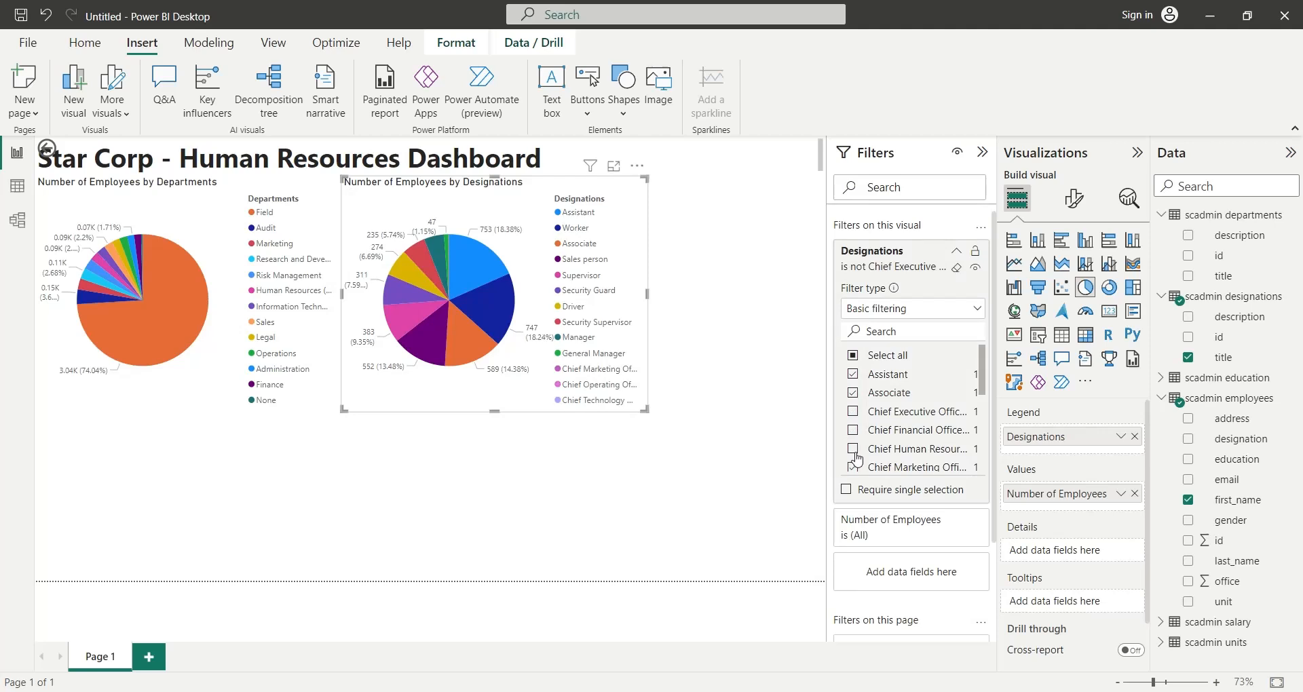
{"action": "scroll", "scroll_direction": "down", "scroll_amount": 3}
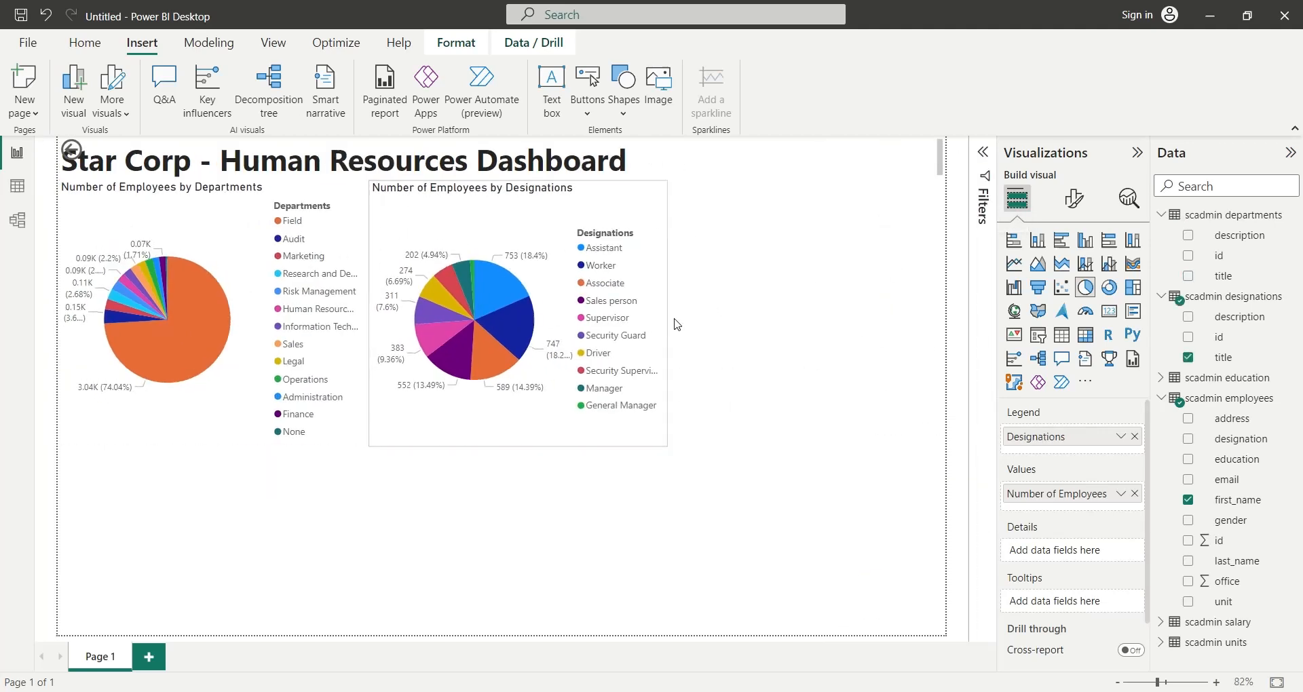
Turn designations into a bar chart and rename the education pie's legend field 'Education'.
{"action": "left_click", "coordinate": [516, 316]}
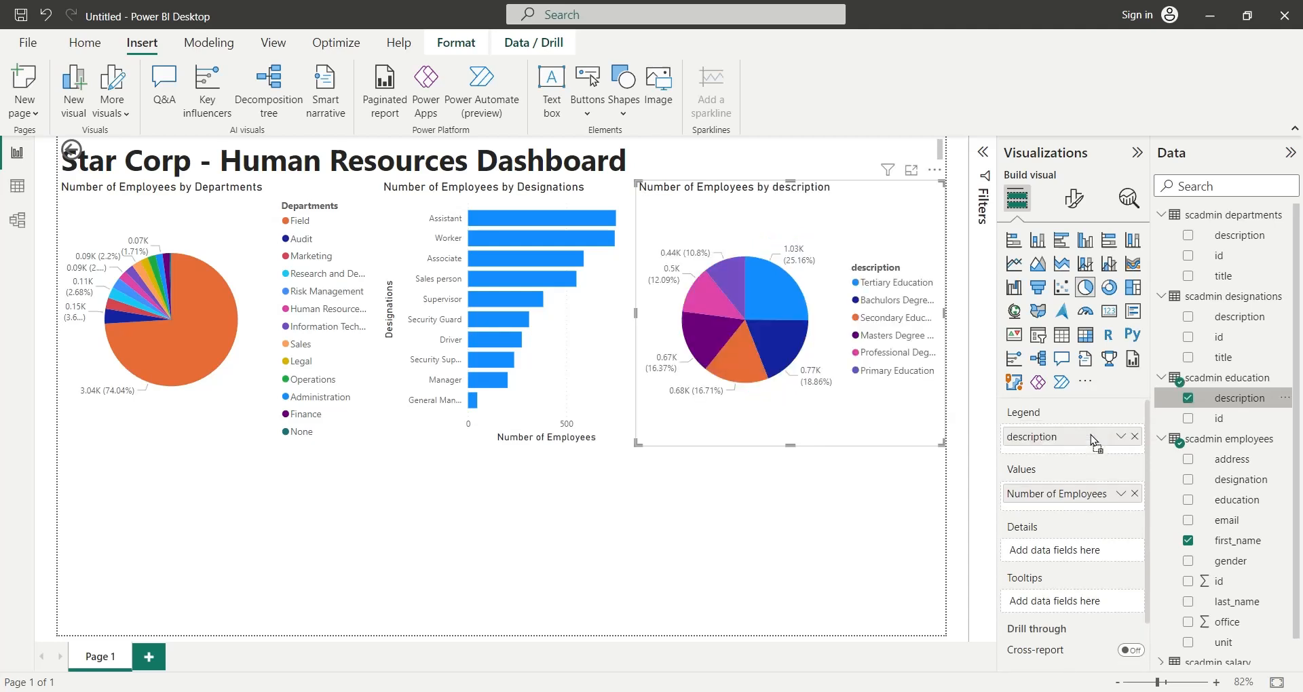
{"action": "double_click", "coordinate": [1033, 436]}
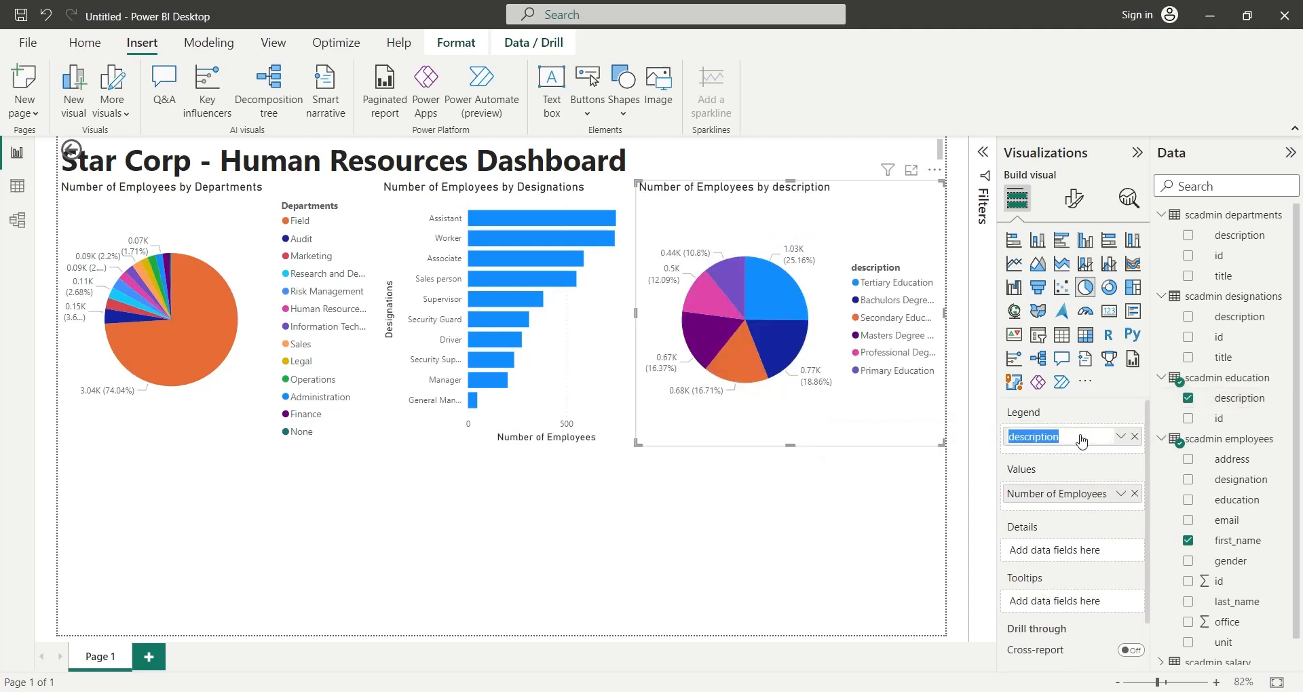
{"action": "type", "text": "Educt"}
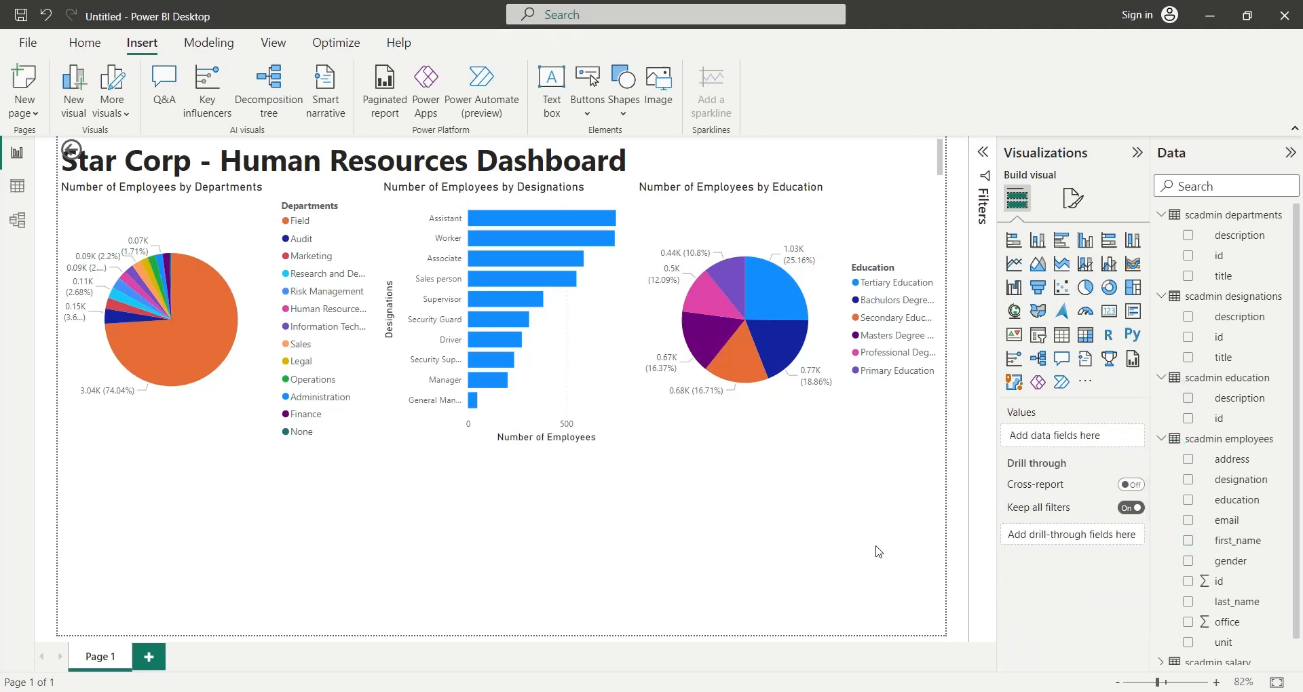
Remove the designation title filter from the education pie chart.
{"action": "left_click", "coordinate": [732, 319]}
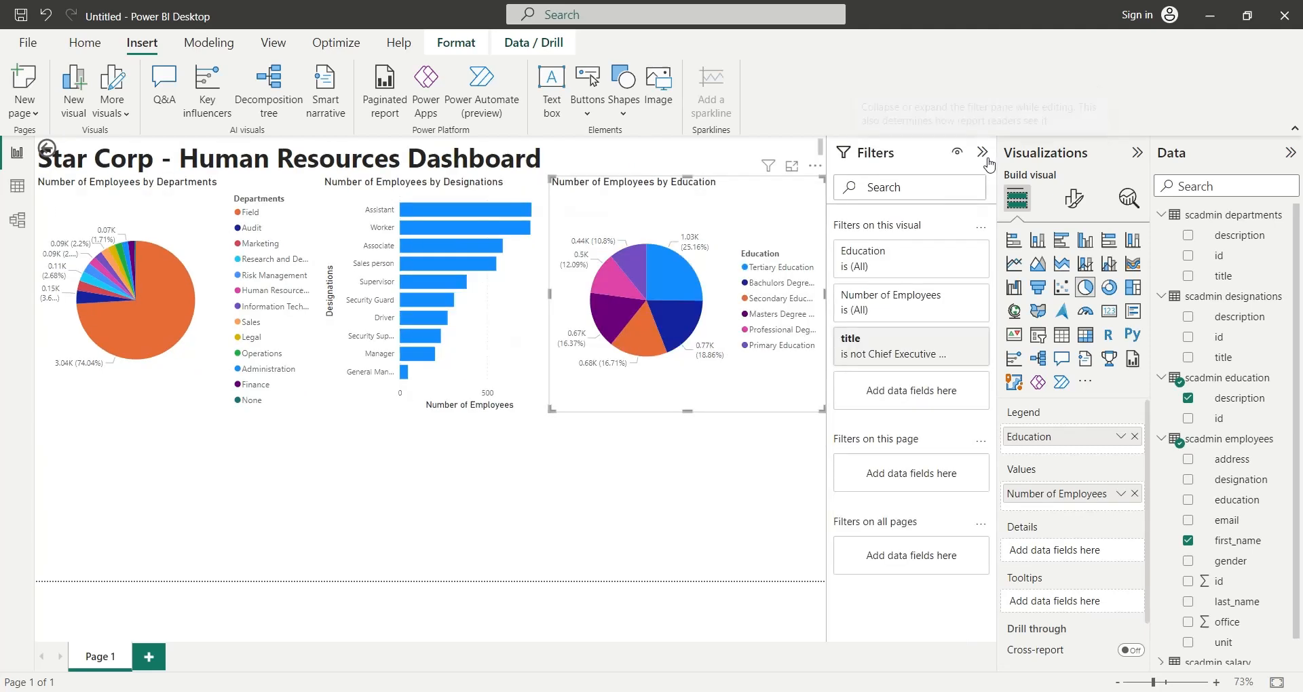
{"action": "left_click", "coordinate": [911, 347]}
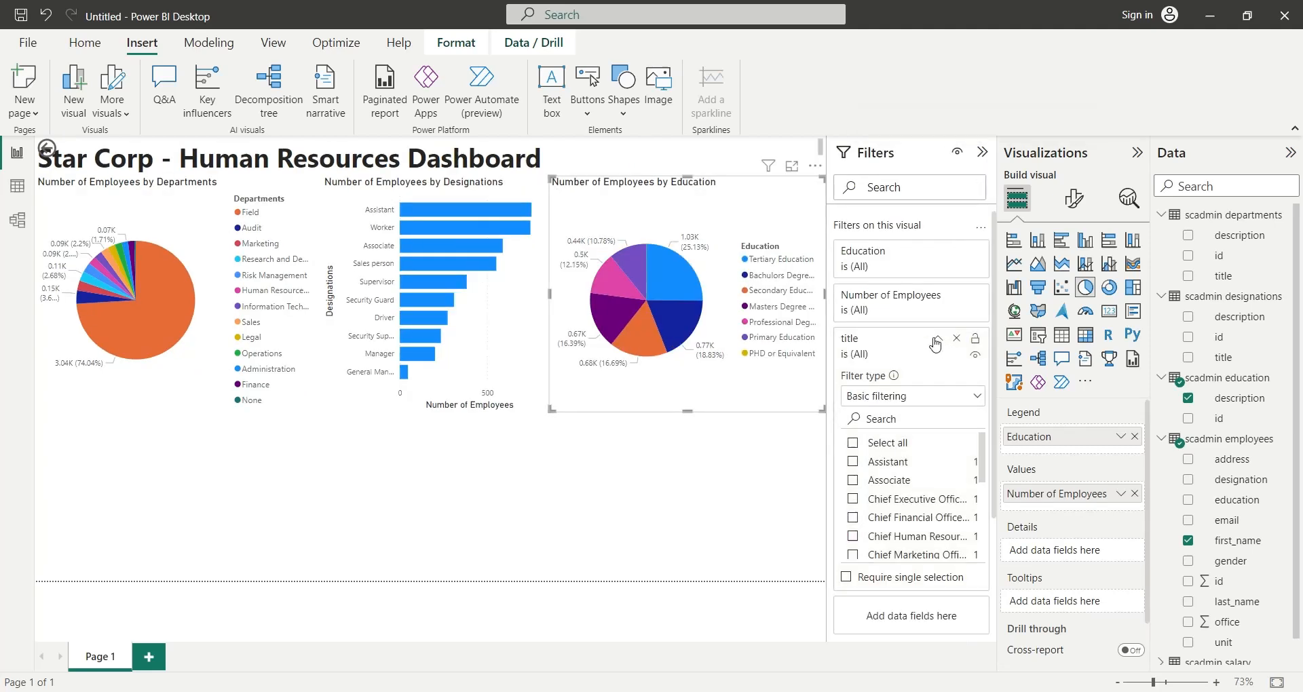
{"action": "left_click", "coordinate": [982, 152]}
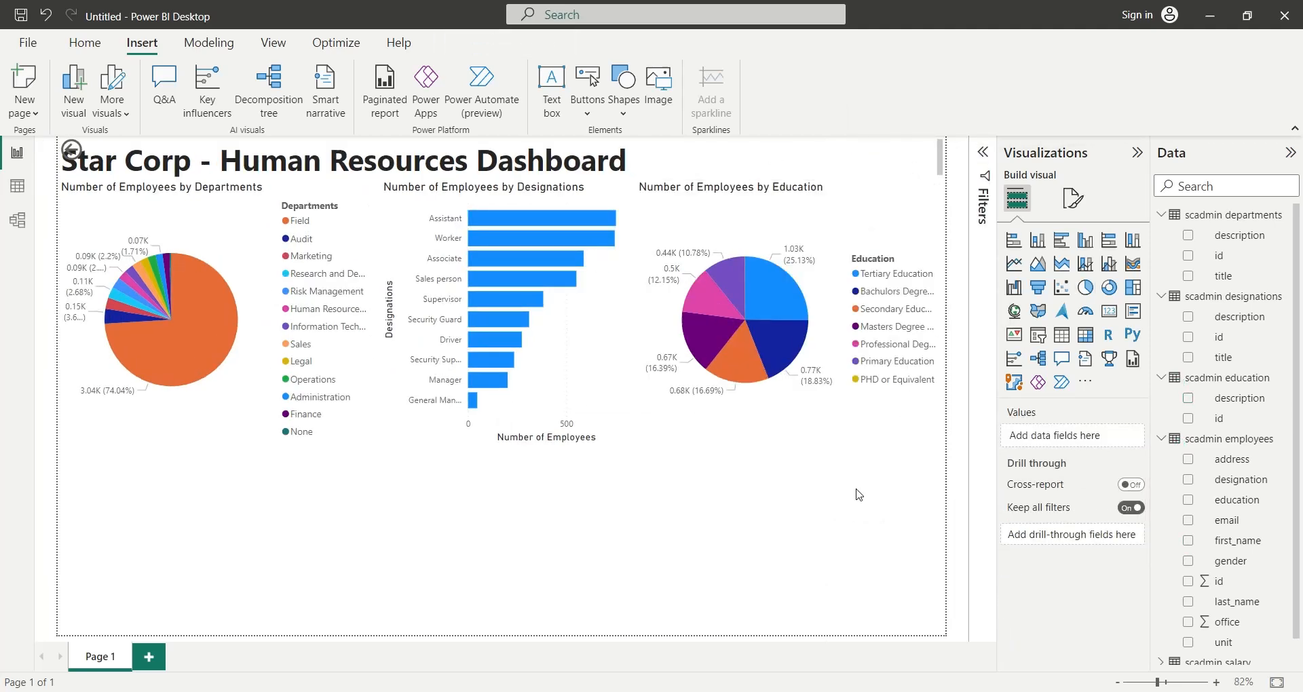
Map employee addresses, size bubbles by first_name count, and rename fields to Number of Employees and Location.
{"action": "left_click", "coordinate": [84, 42]}
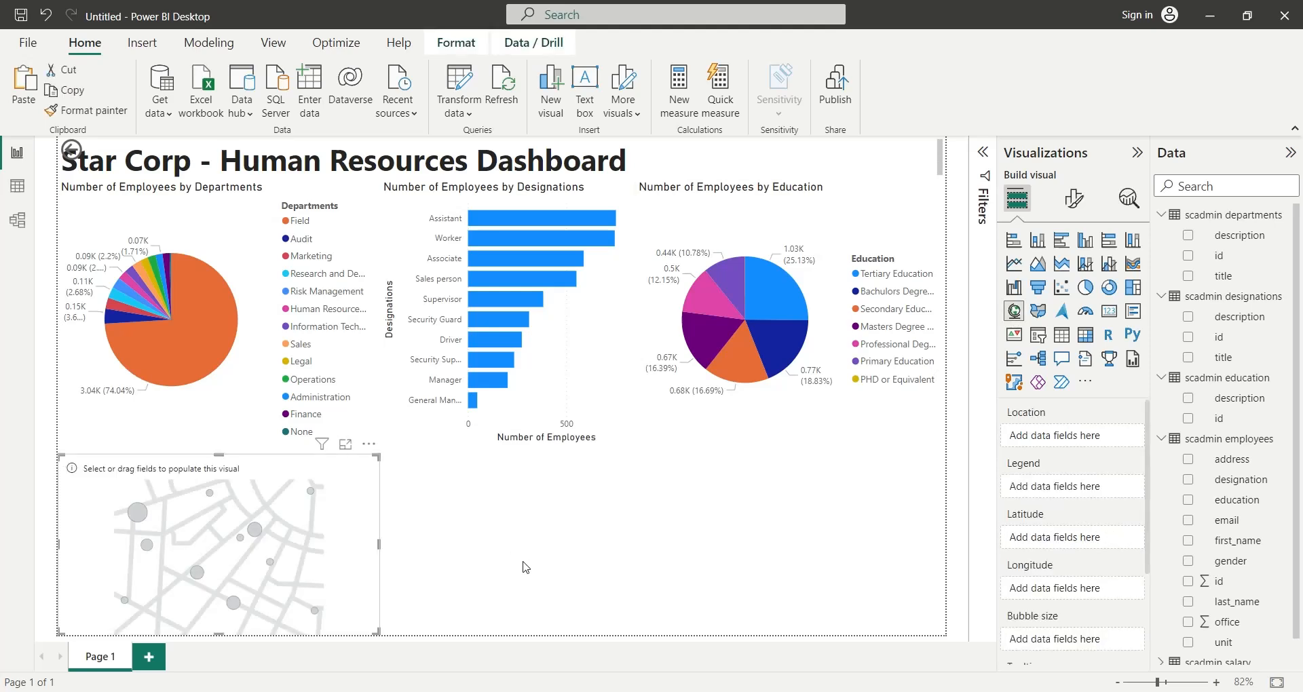
{"action": "mouse_move", "coordinate": [1235, 604]}
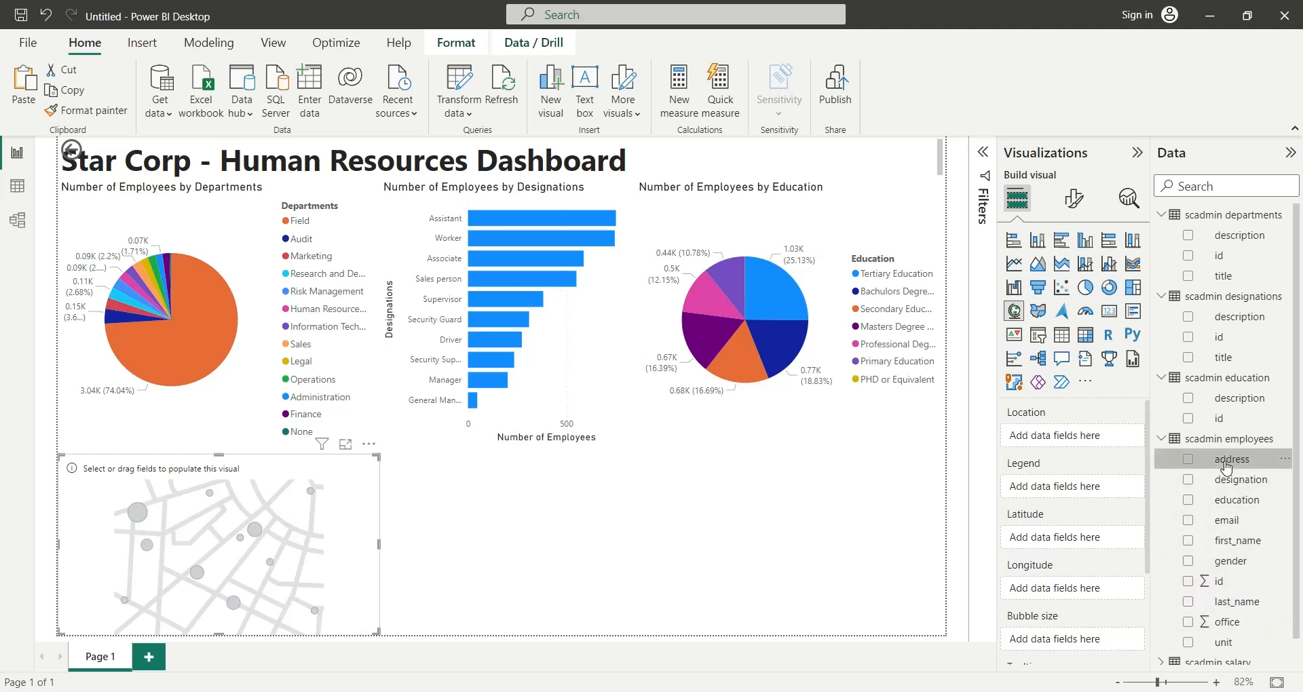
{"action": "left_click", "coordinate": [1189, 459]}
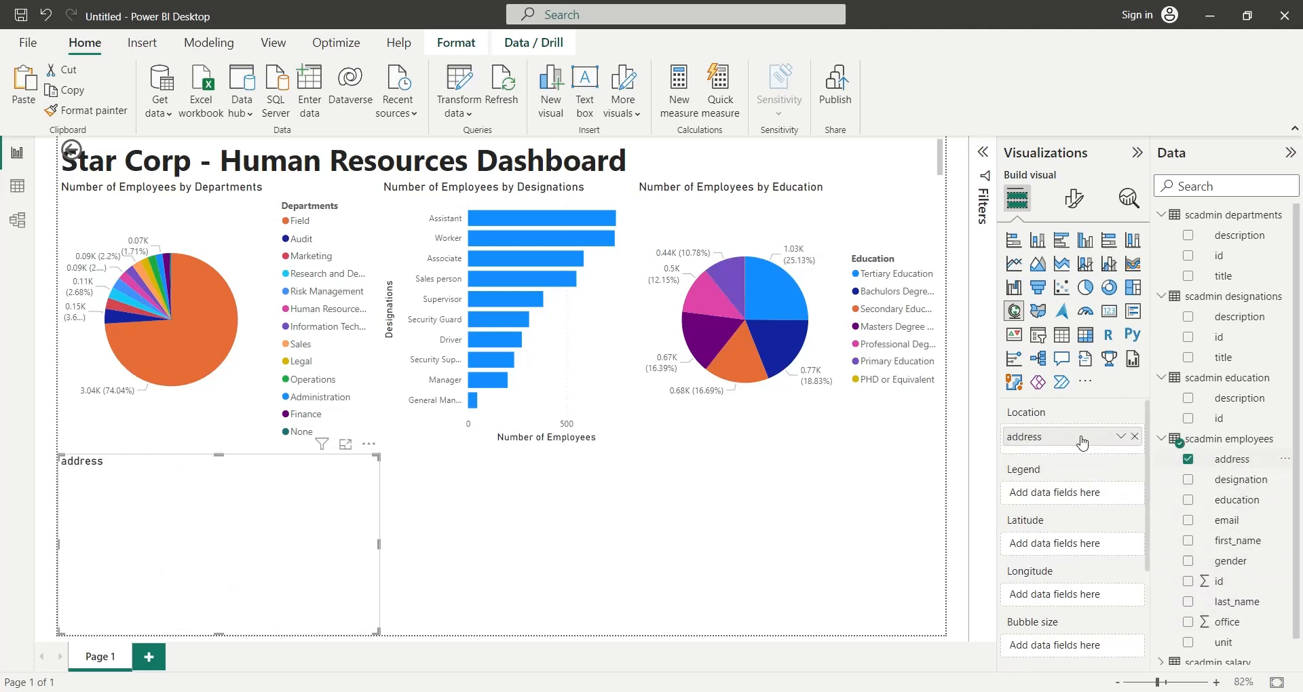
{"action": "mouse_move", "coordinate": [1080, 438]}
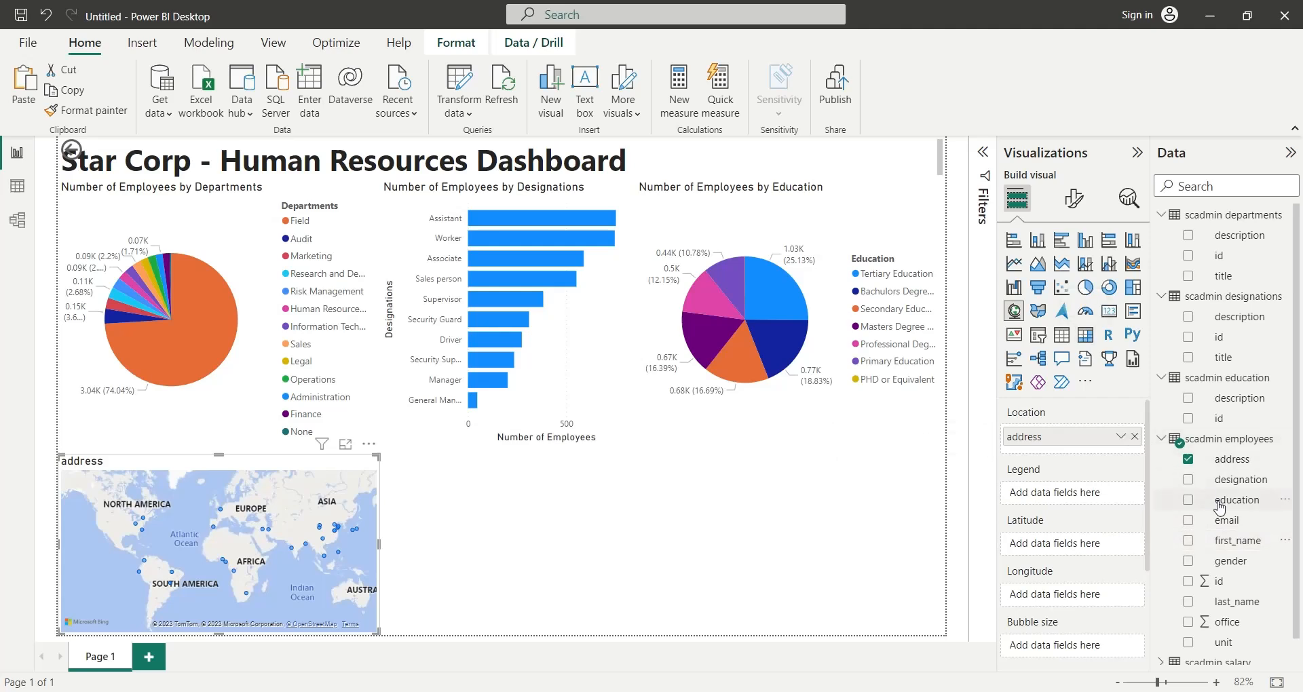
{"action": "mouse_move", "coordinate": [1238, 540]}
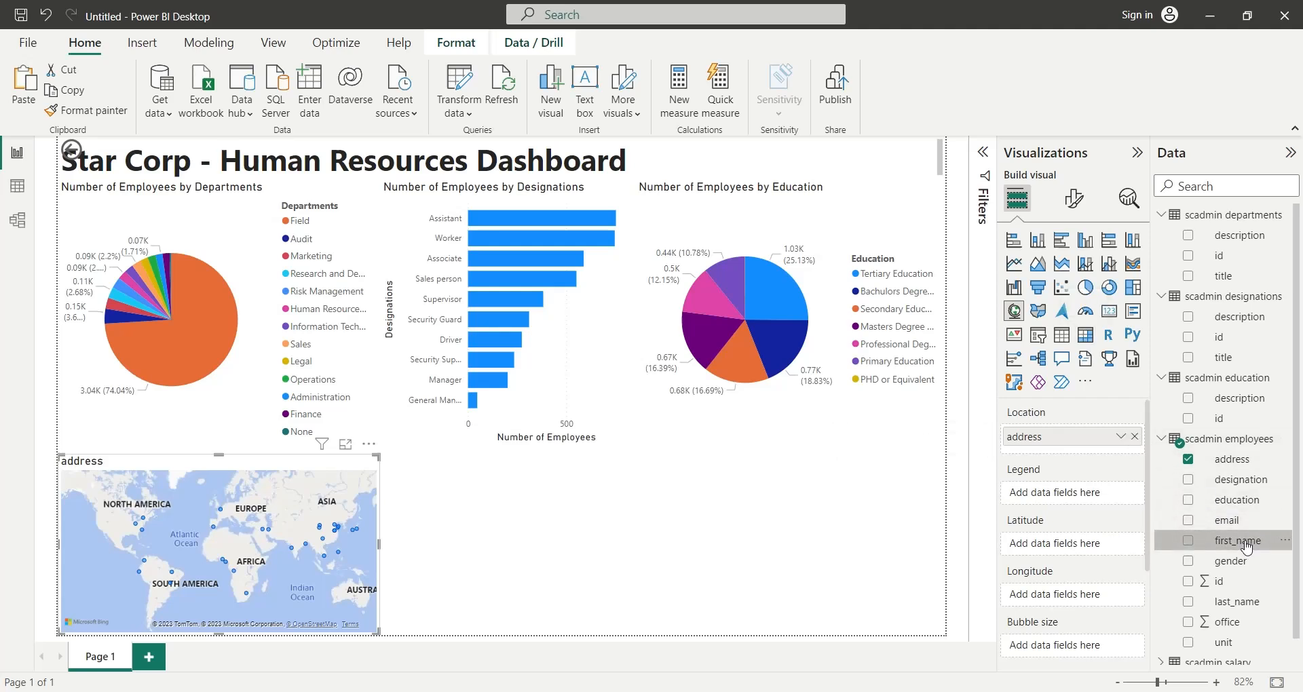
{"action": "left_click", "coordinate": [1188, 541]}
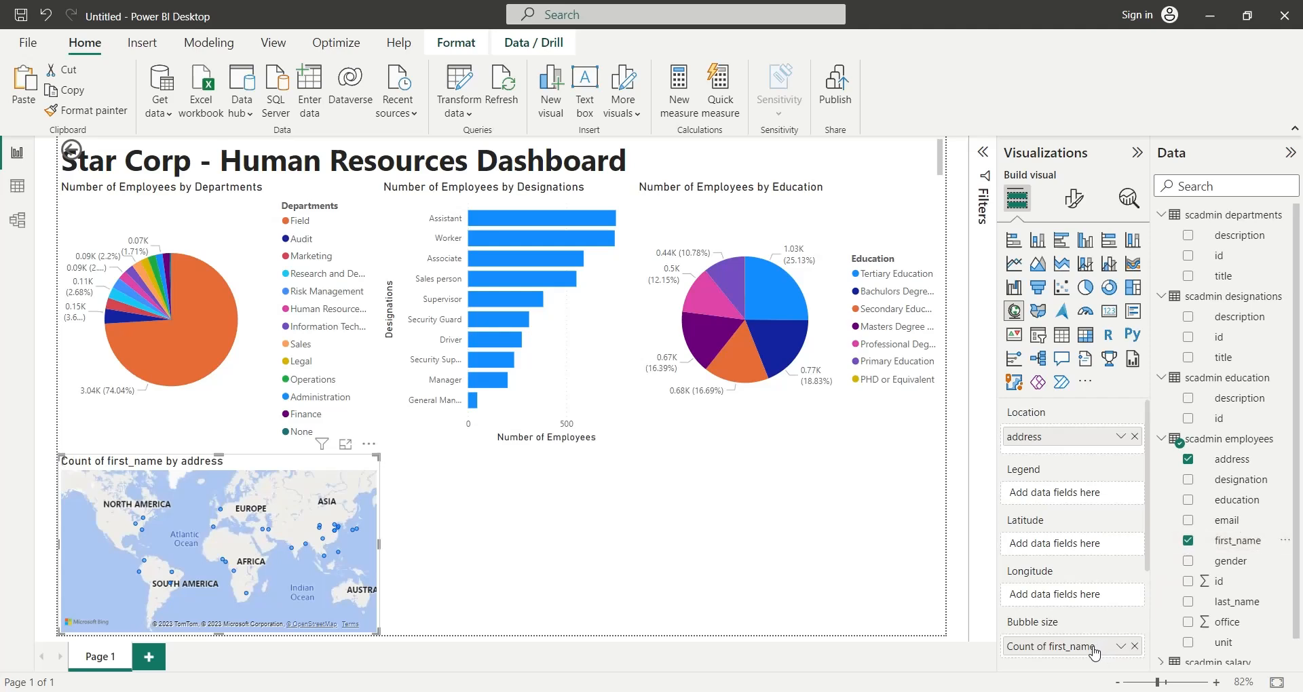
{"action": "mouse_move", "coordinate": [1080, 653]}
{"action": "type", "text": "Number of"}
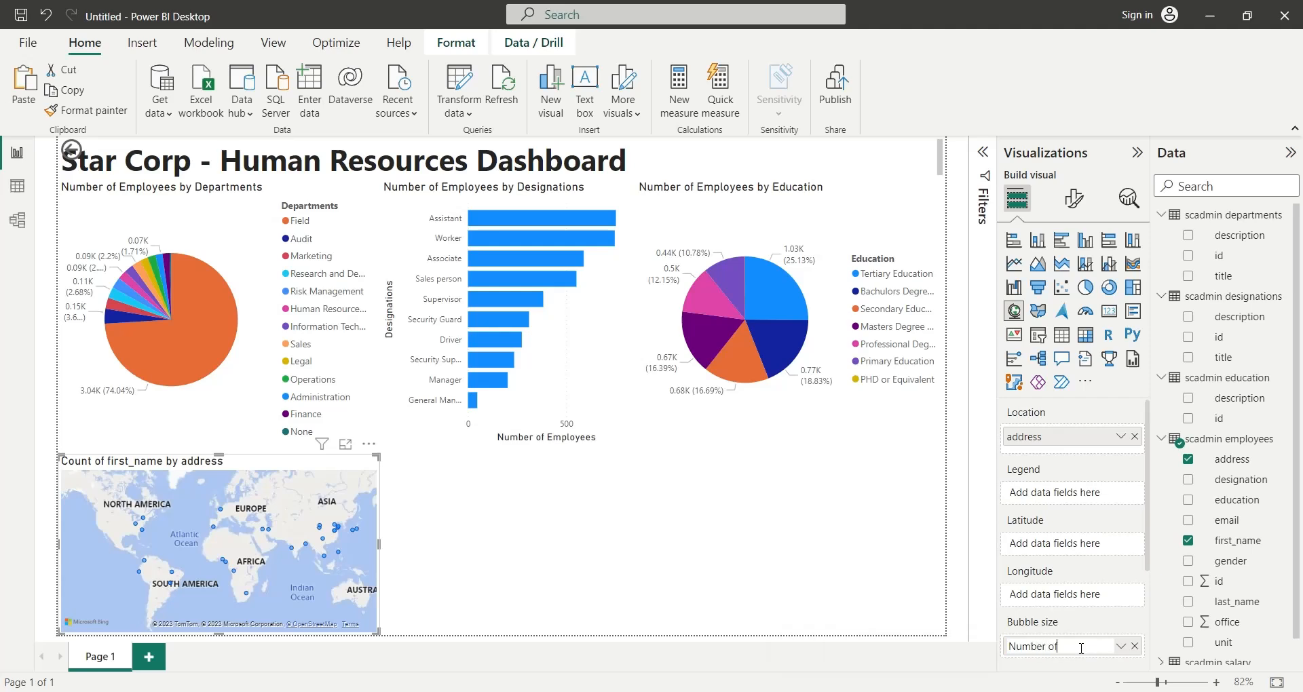
{"action": "type", "text": "Employees"}
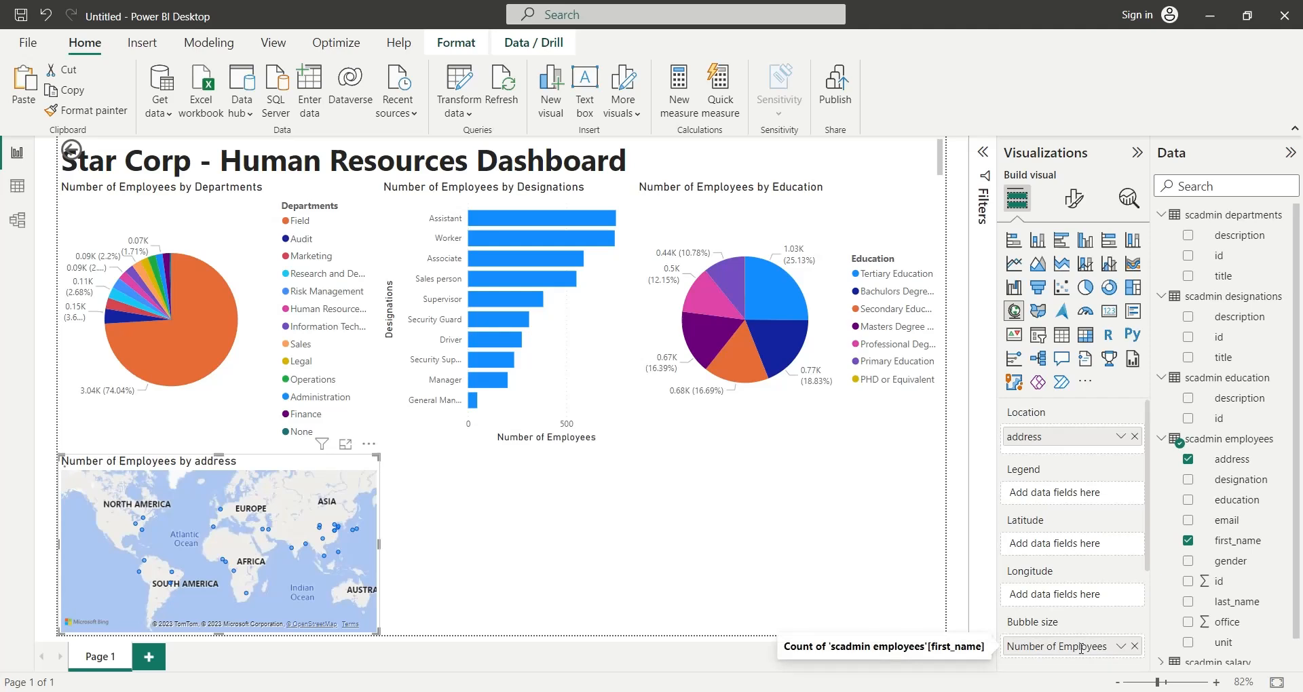
{"action": "left_click", "coordinate": [1068, 436]}
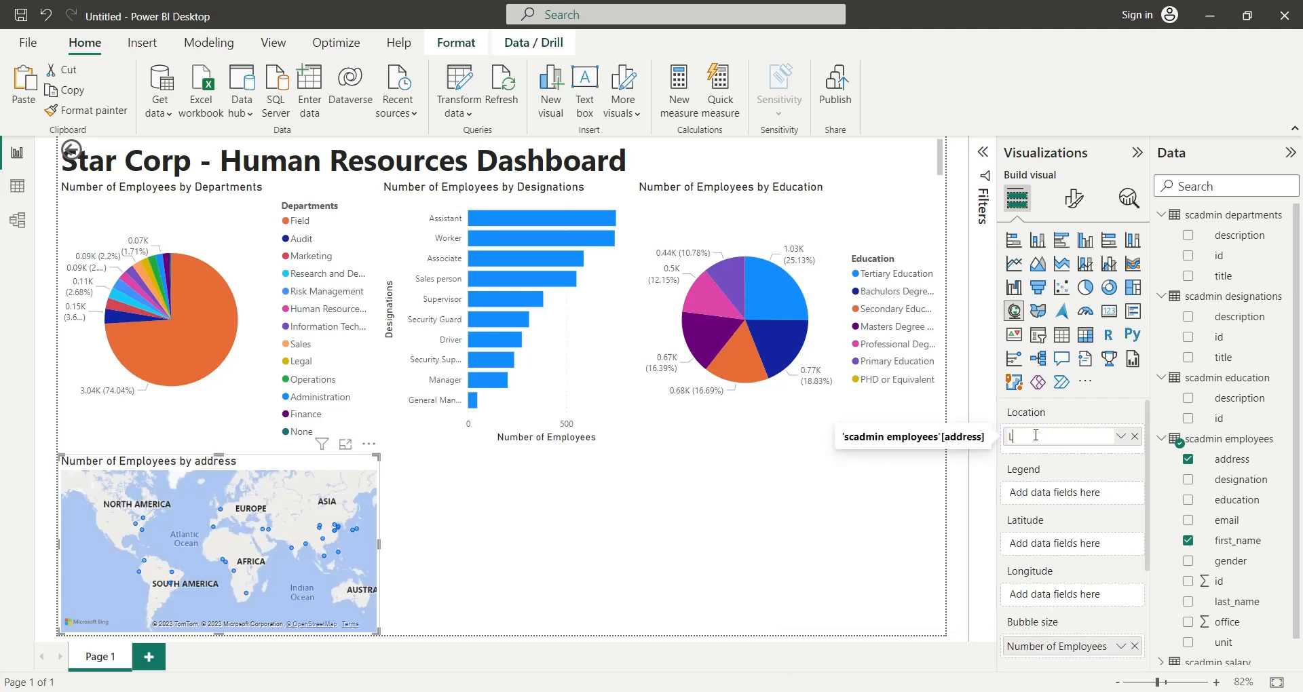
{"action": "type", "text": "Location"}
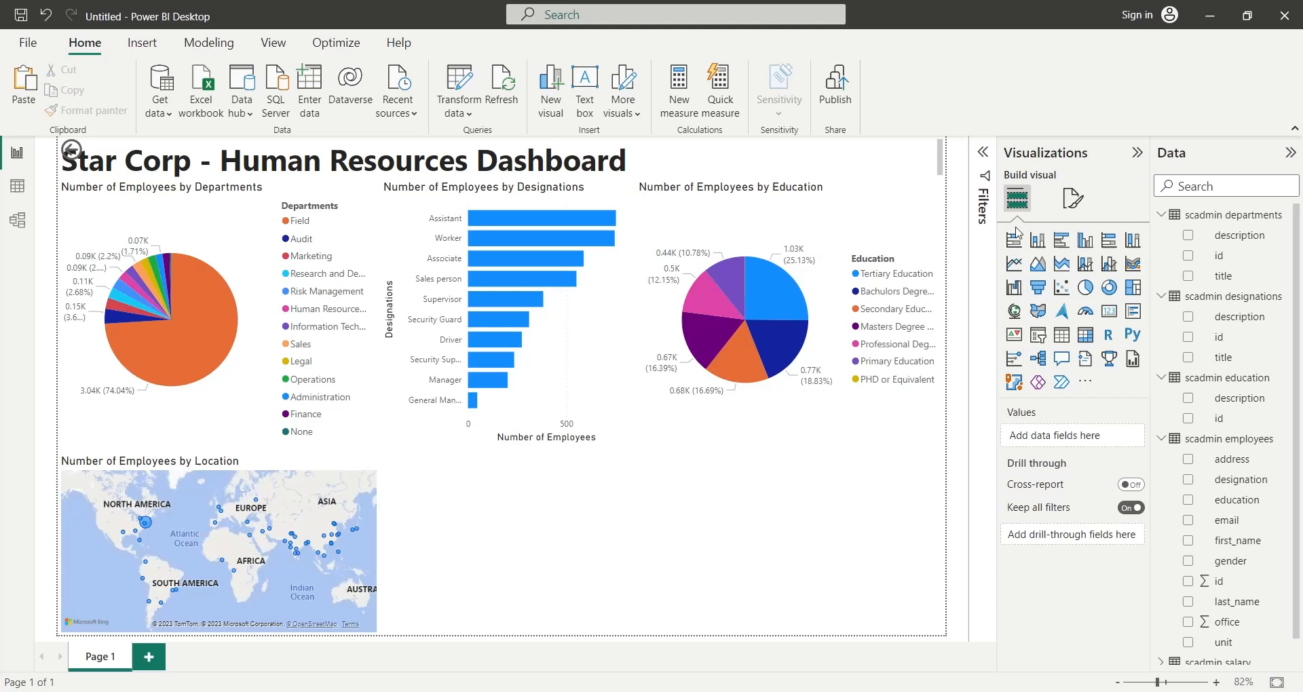
Chart first_name count by gender, rename it Number of Employees, and convert to a pie chart.
{"action": "left_click", "coordinate": [1014, 240]}
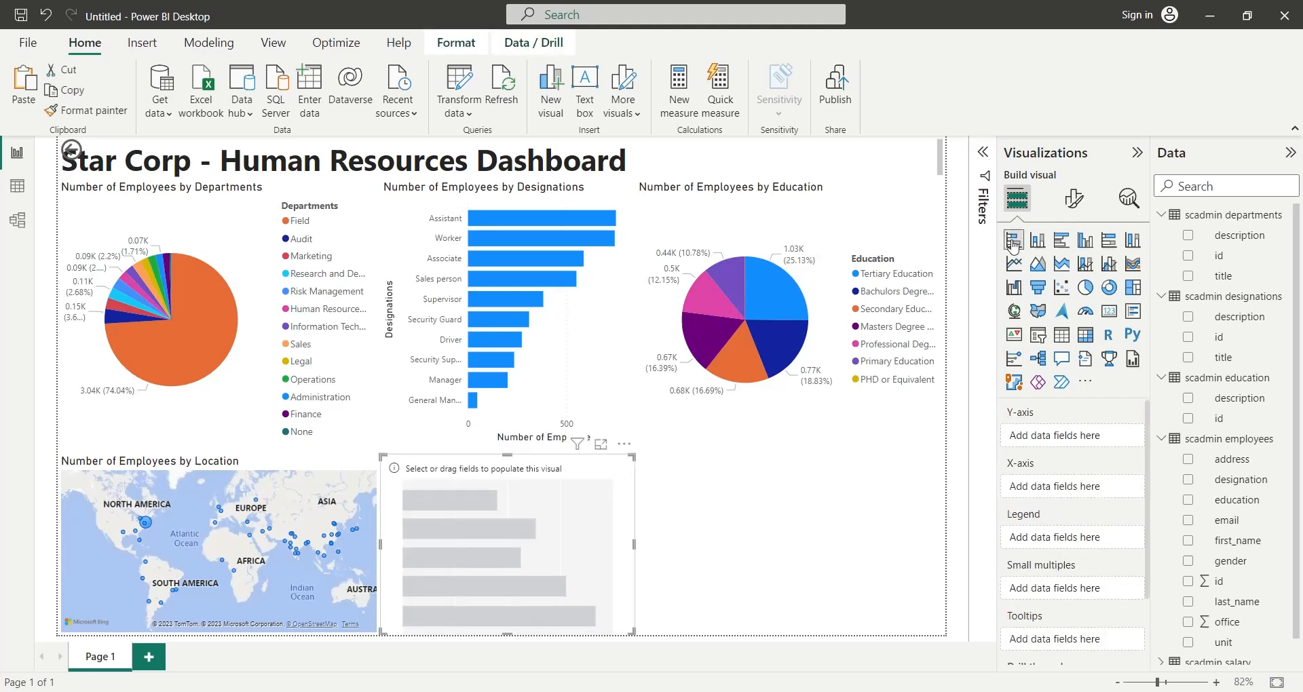
{"action": "mouse_move", "coordinate": [522, 494]}
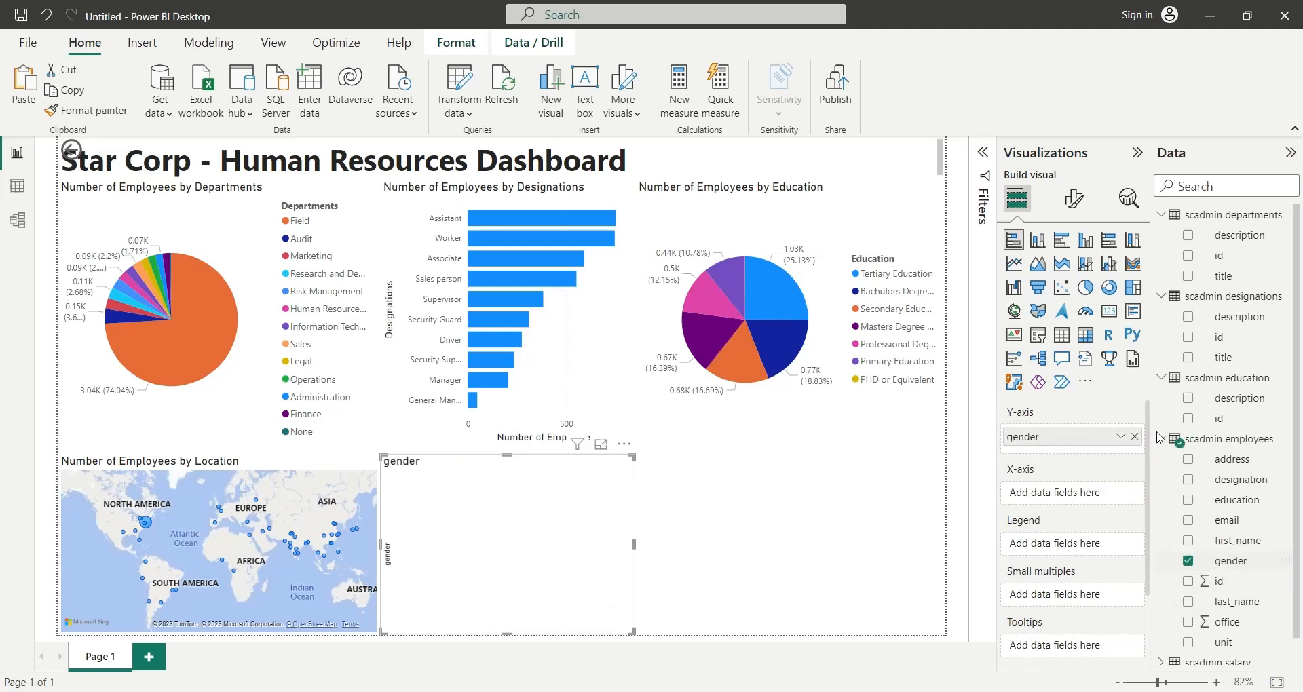
{"action": "mouse_move", "coordinate": [1236, 610]}
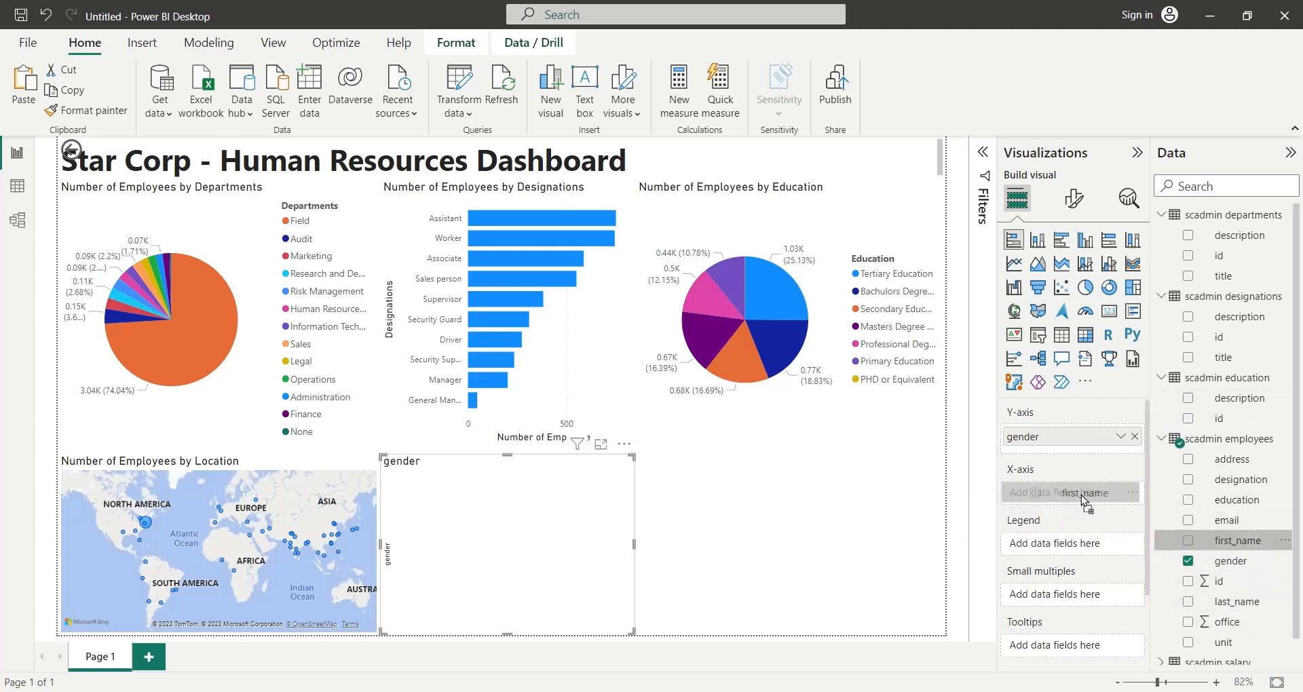
{"action": "left_click", "coordinate": [1234, 540]}
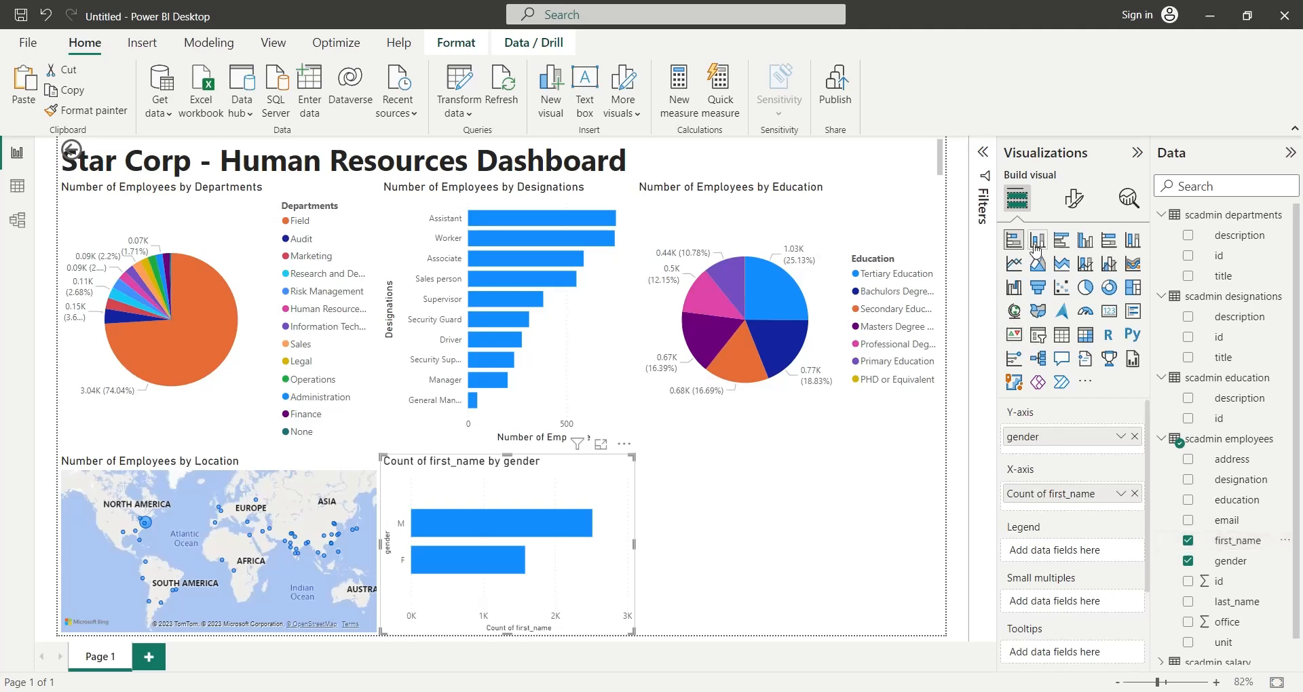
{"action": "left_click", "coordinate": [1037, 240]}
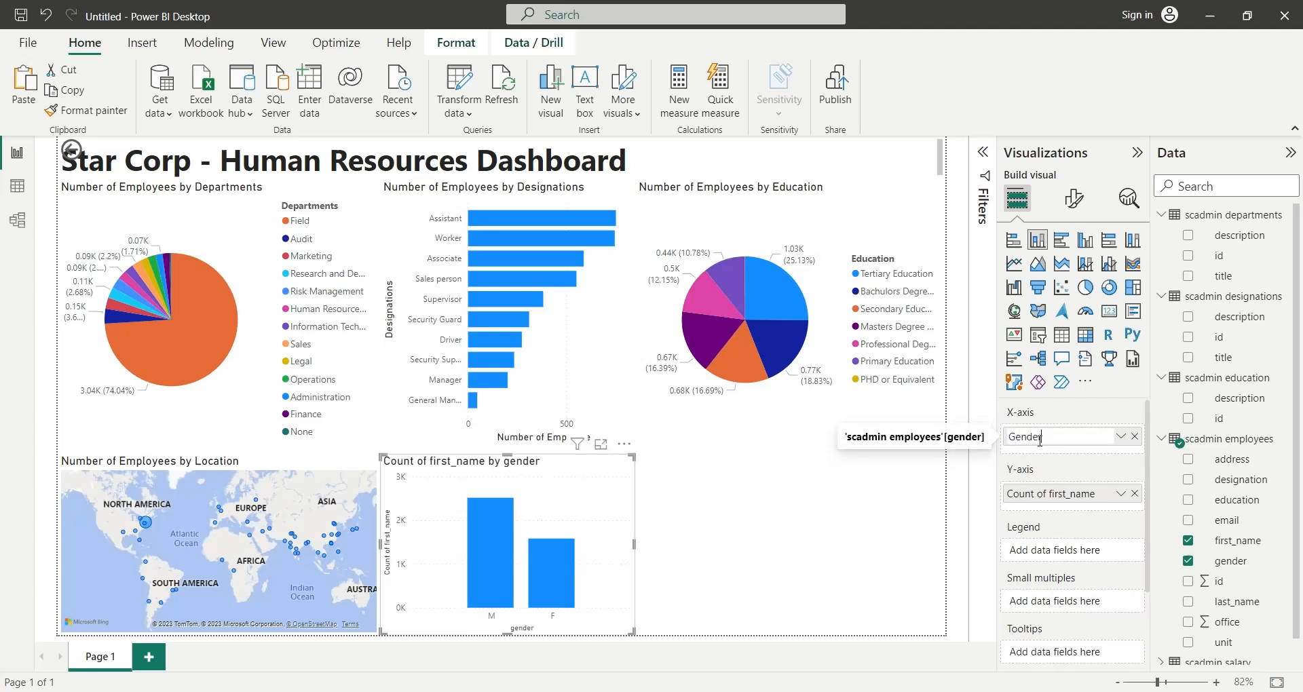
{"action": "left_click", "coordinate": [1066, 494]}
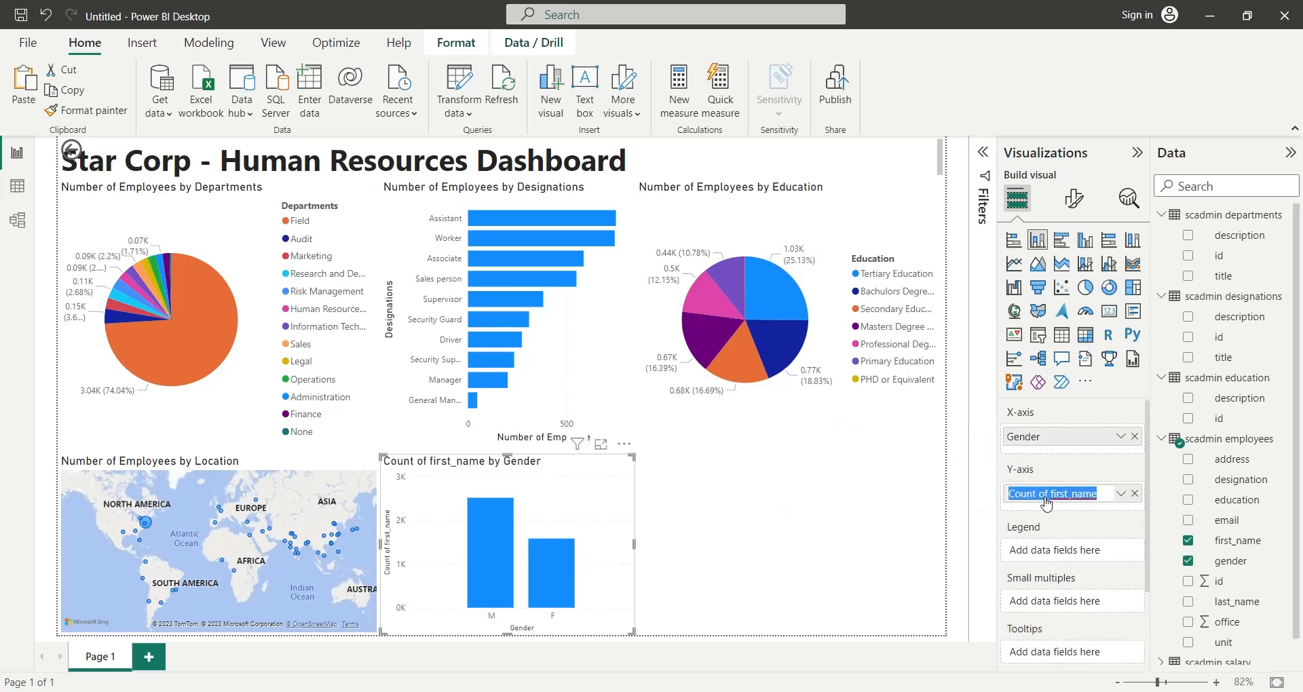
{"action": "type", "text": "Number of"}
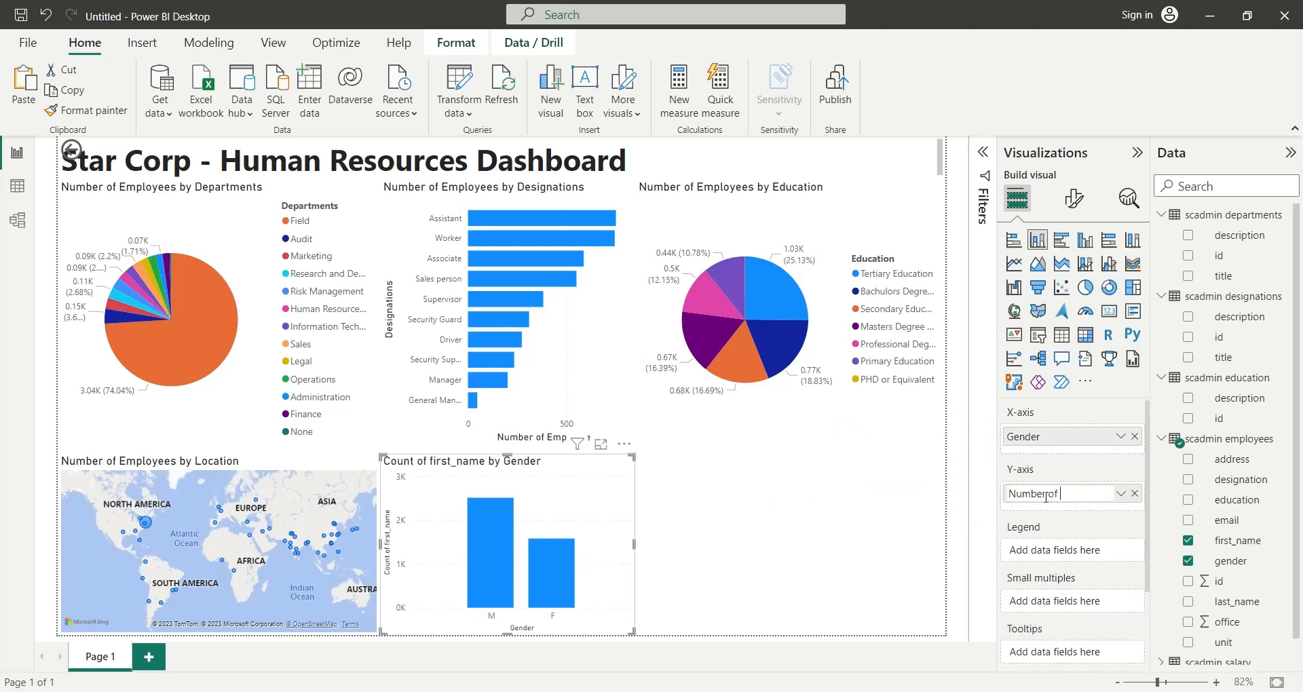
{"action": "type", "text": "Employees"}
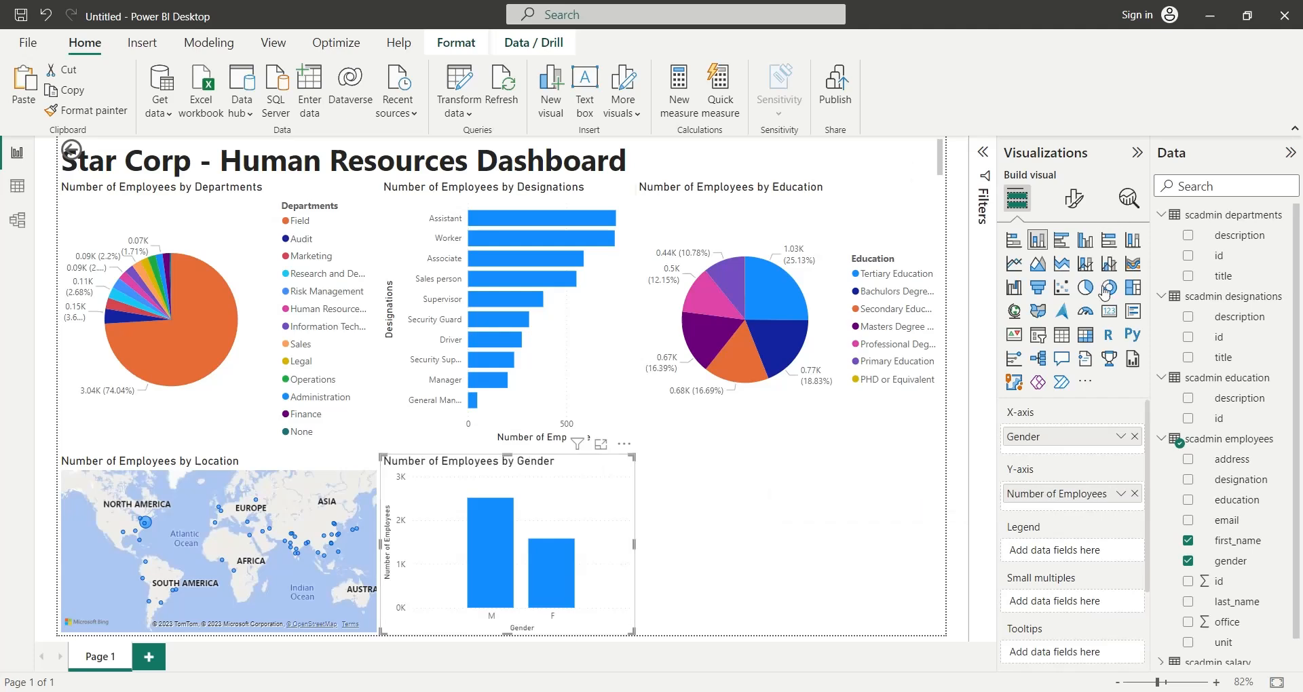
{"action": "left_click", "coordinate": [1085, 287]}
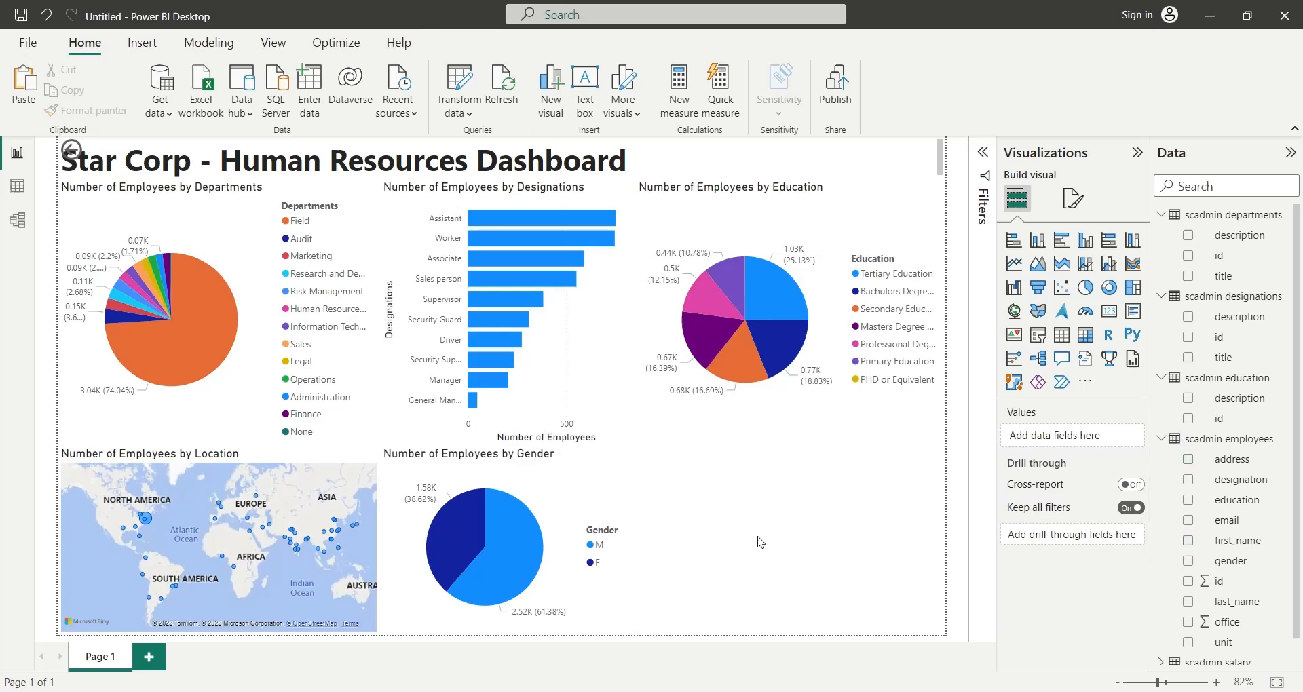
Scroll down the report by three notches.
{"action": "scroll", "scroll_direction": "down", "scroll_amount": 3}
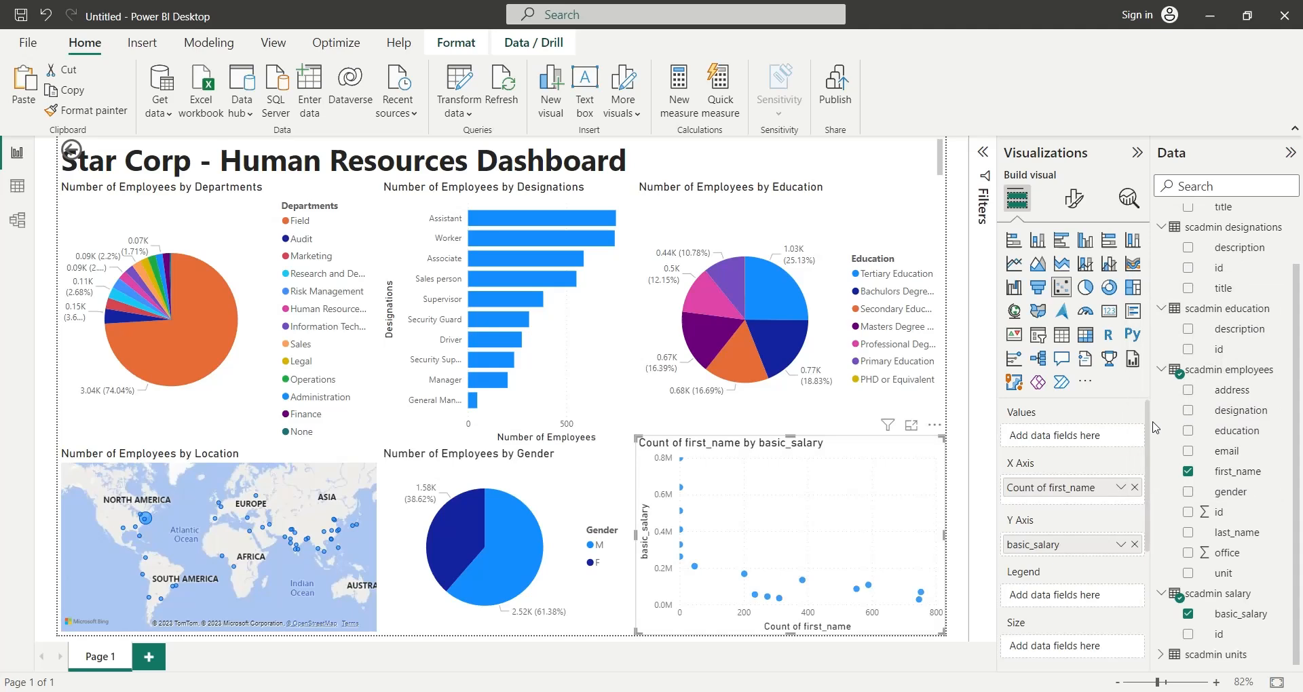
{"action": "mouse_move", "coordinate": [1087, 497]}
{"action": "type", "text": "Number of Employees"}
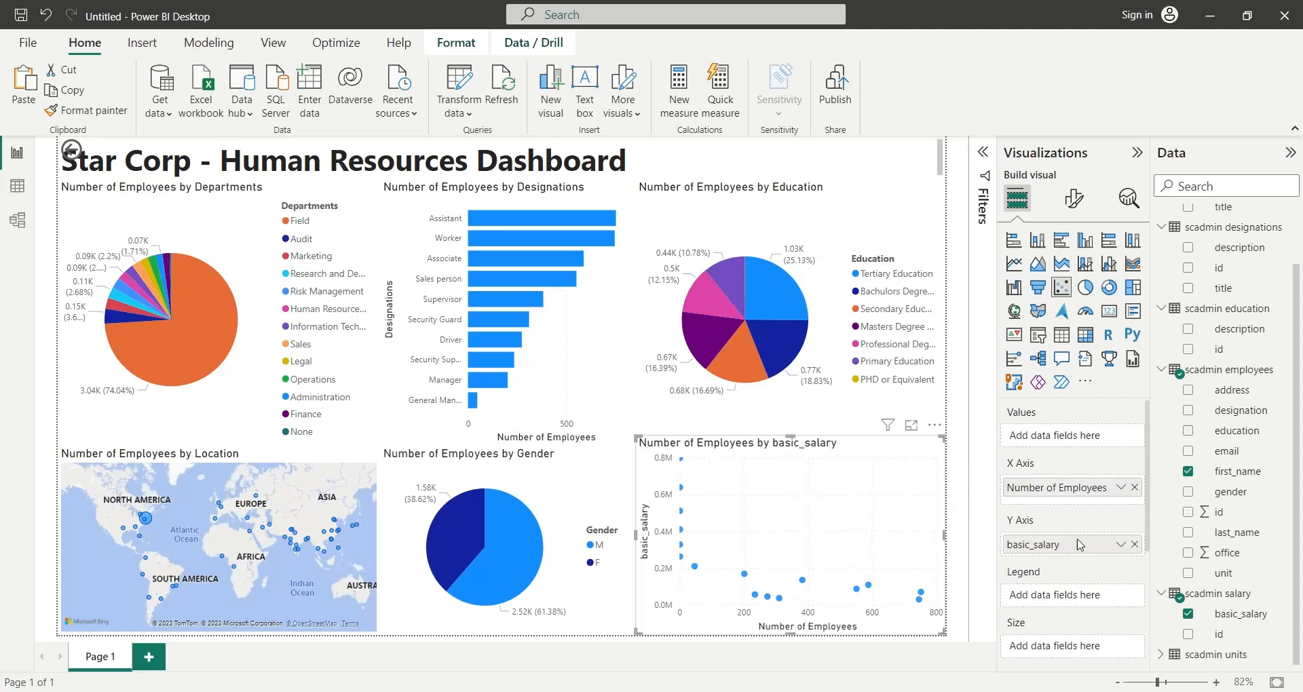
{"action": "mouse_move", "coordinate": [1039, 544]}
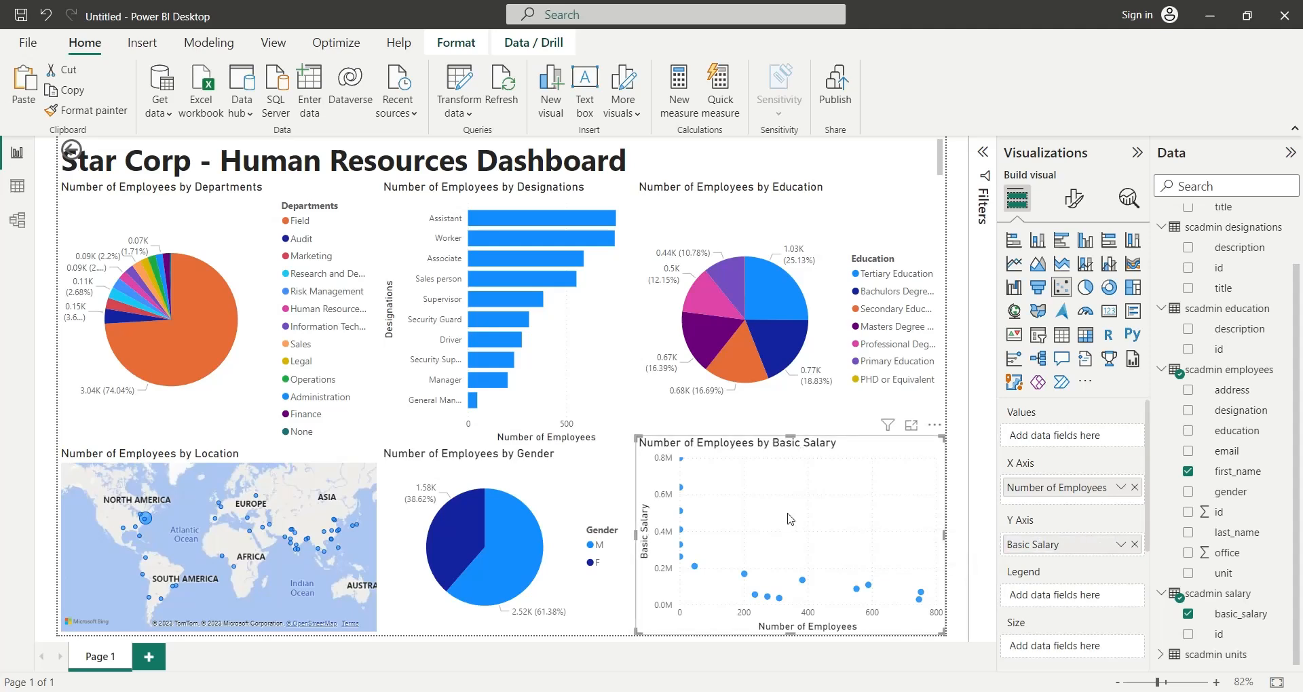
{"action": "mouse_move", "coordinate": [869, 592]}
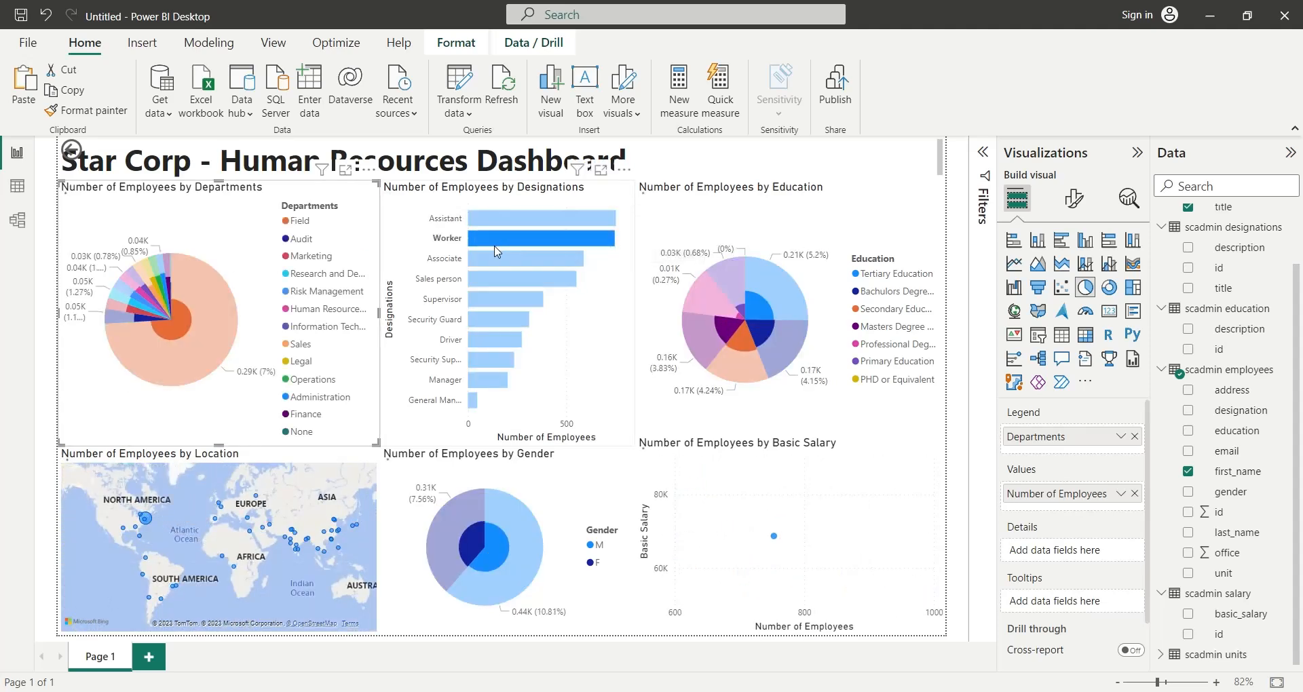
Select the Supervisor bar in the designations chart to cross-highlight the other visuals.
{"action": "left_click", "coordinate": [507, 299]}
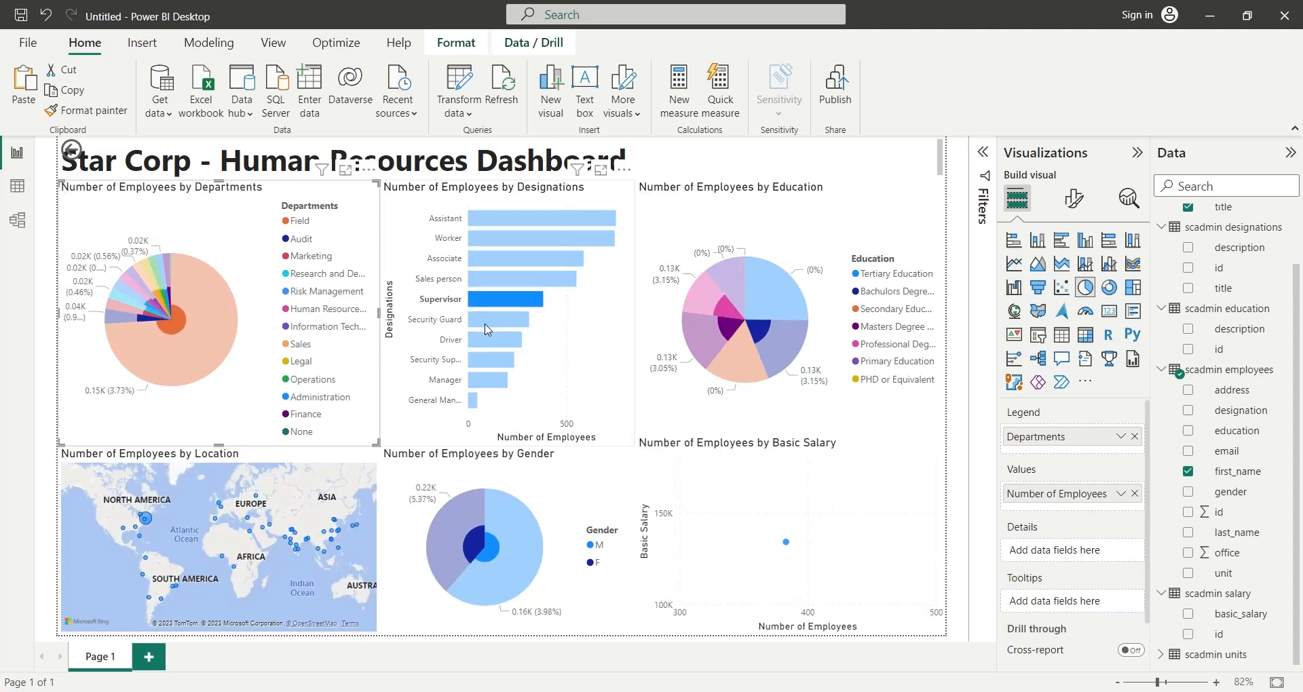